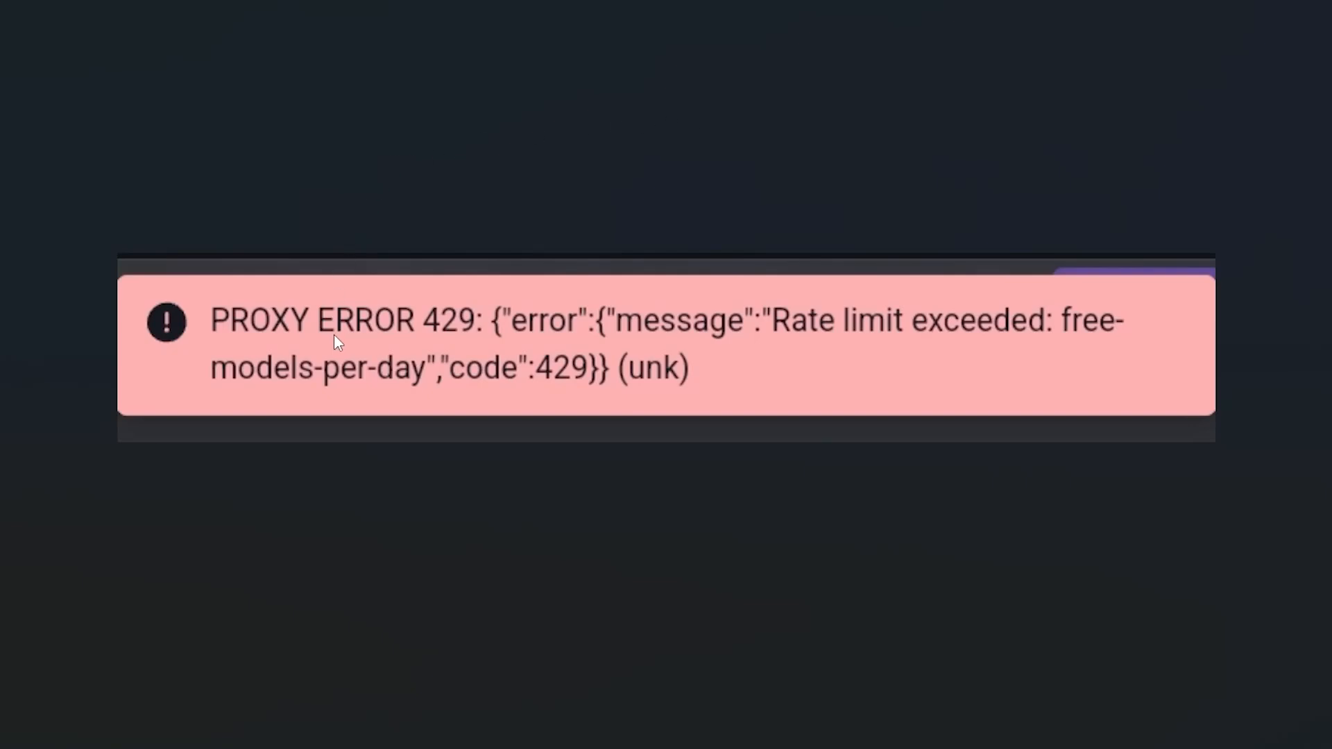
mouse_move(764, 354)
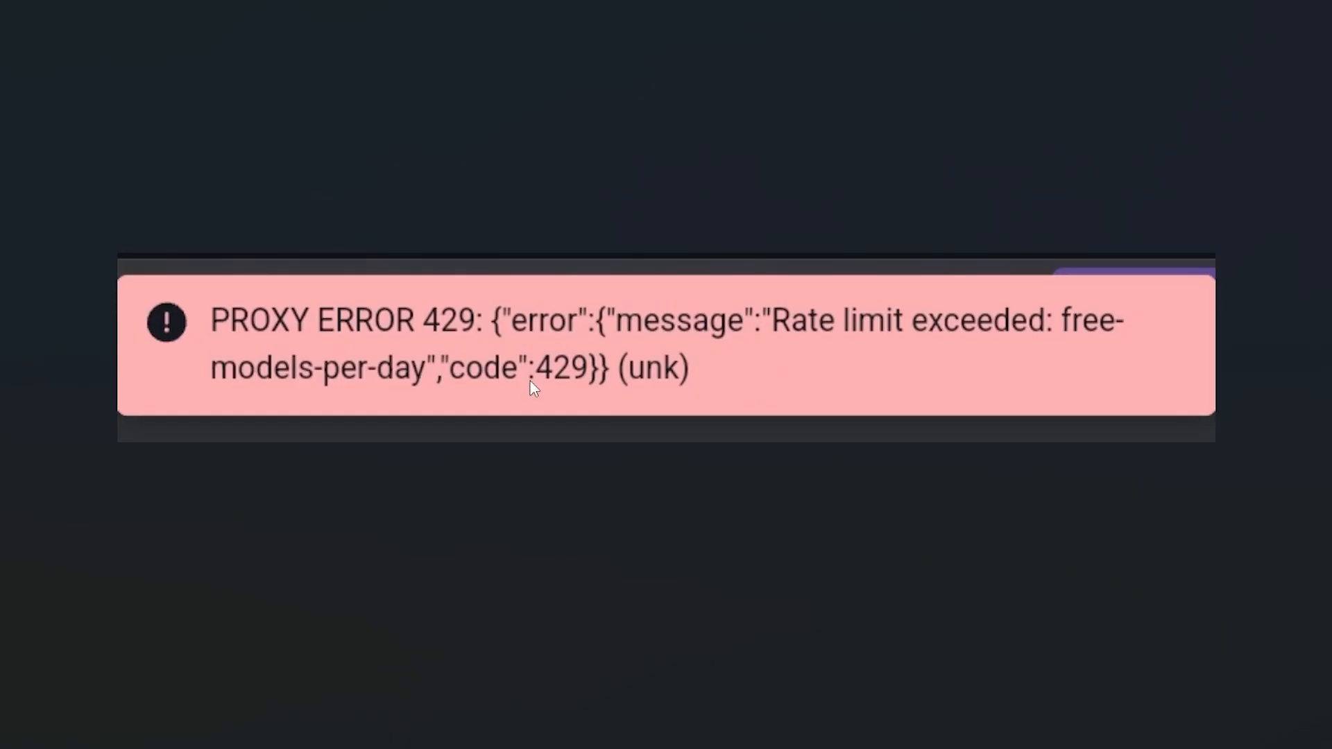
mouse_move(528, 408)
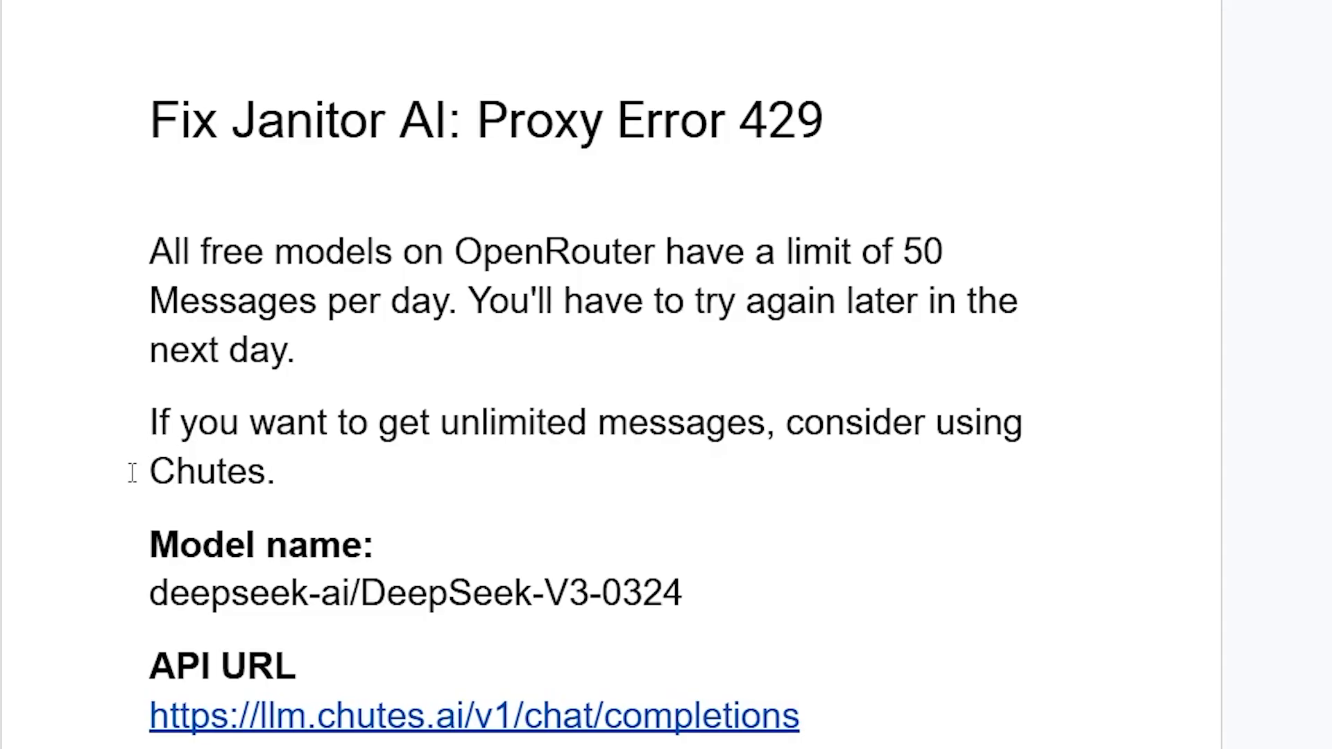
mouse_move(687, 251)
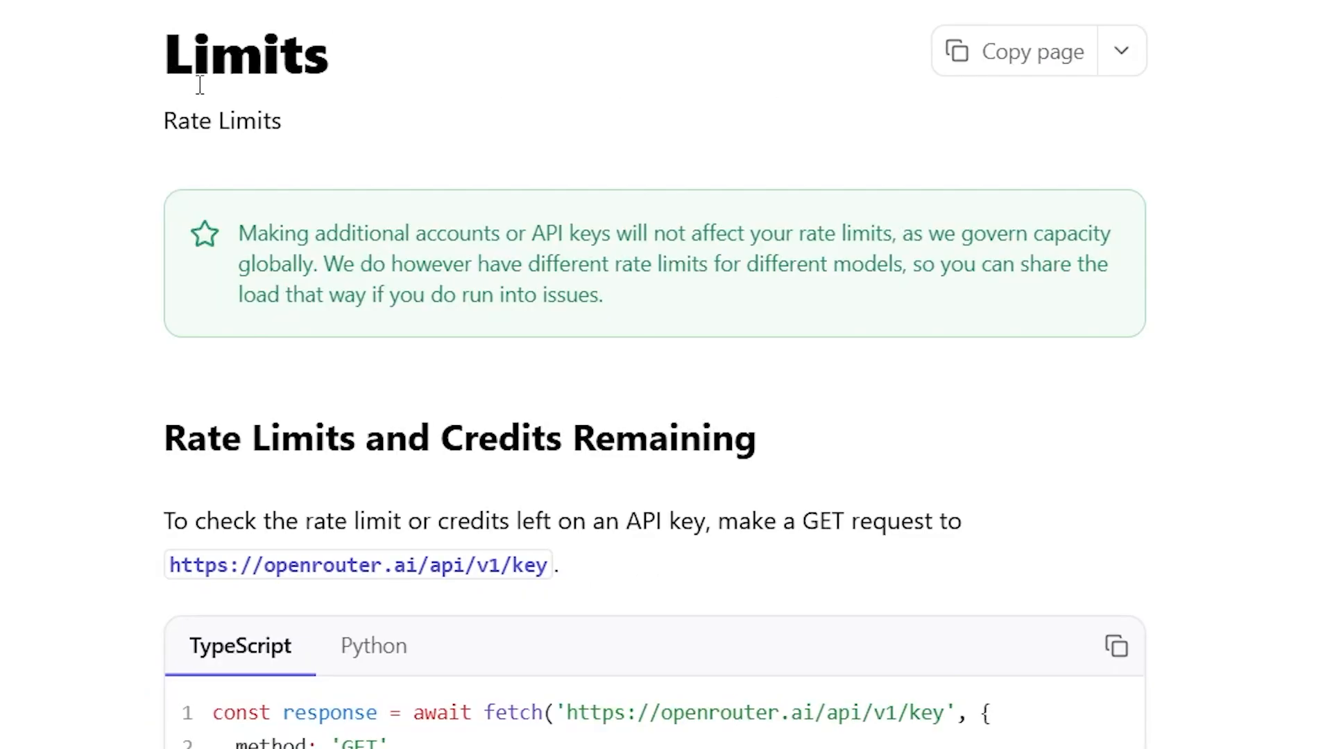
Scroll to the free usage limits section showing the 50 free-model requests per day cap.
scroll("down", 3)
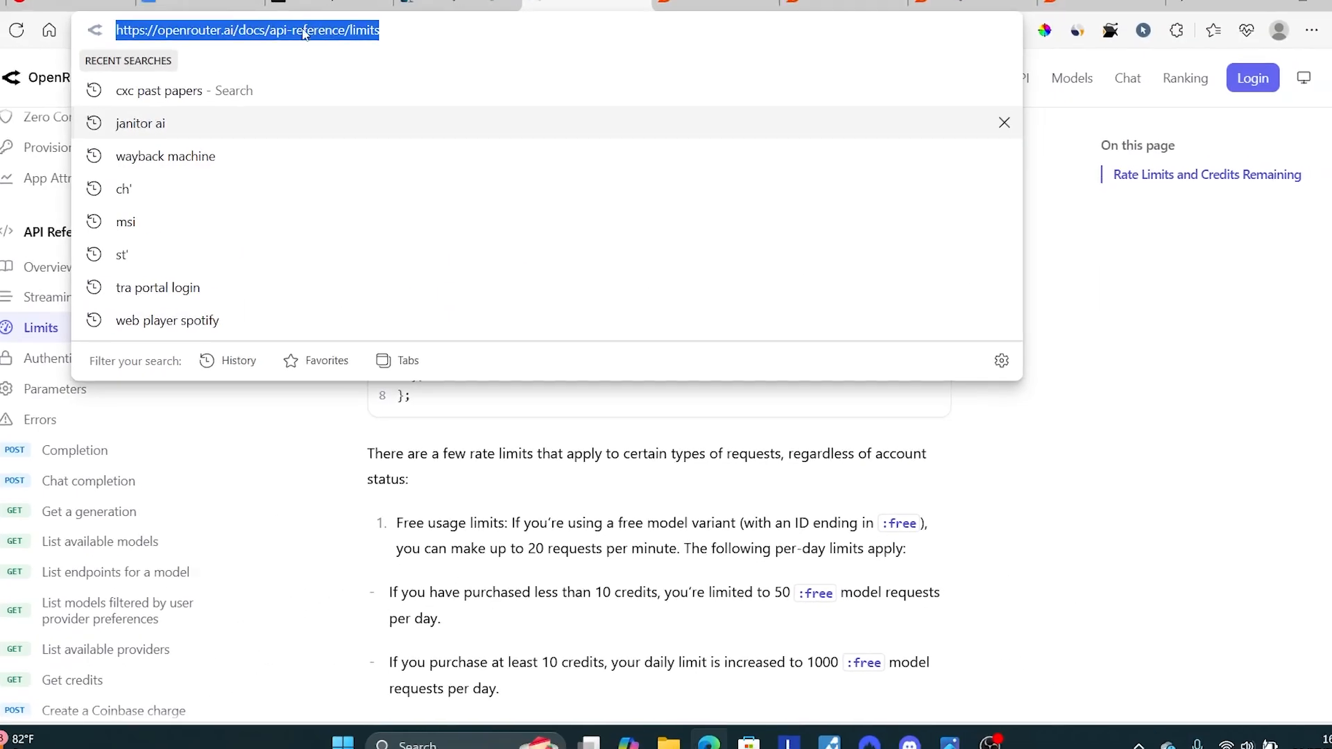
left_click(212, 14)
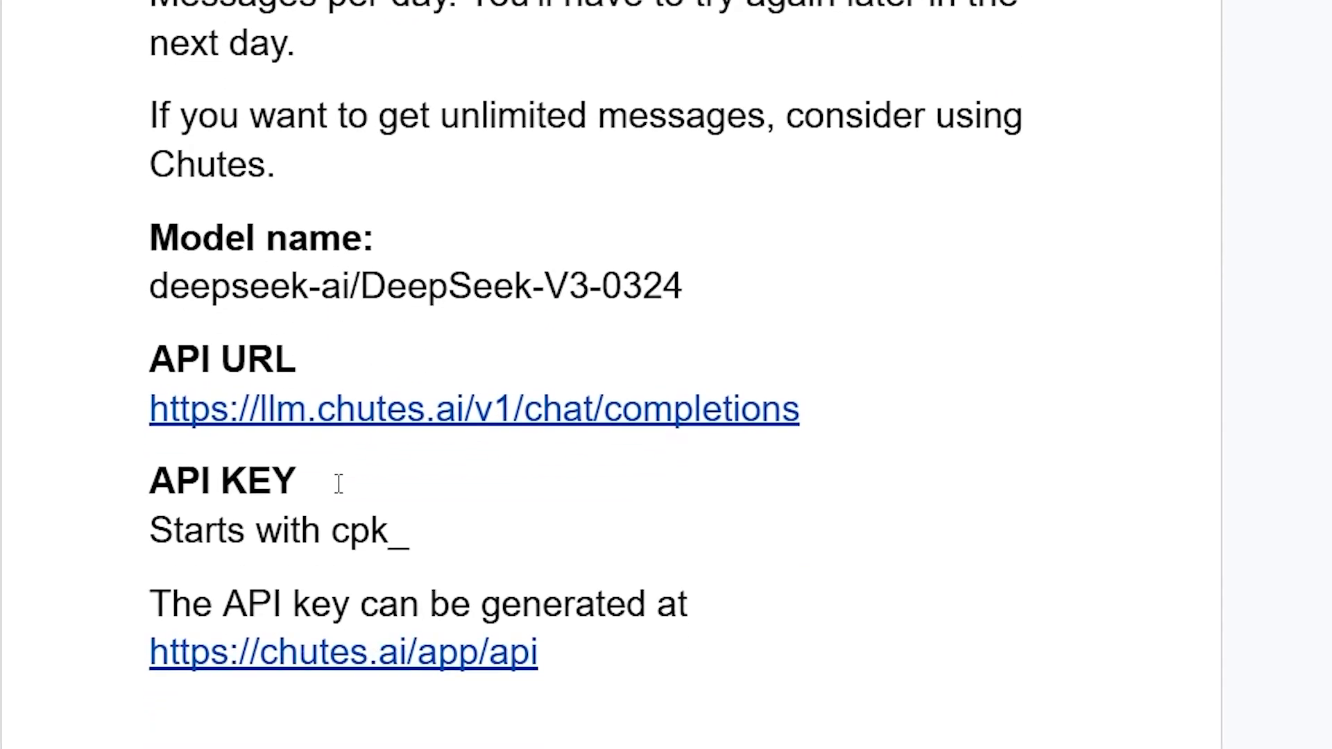
mouse_move(212, 556)
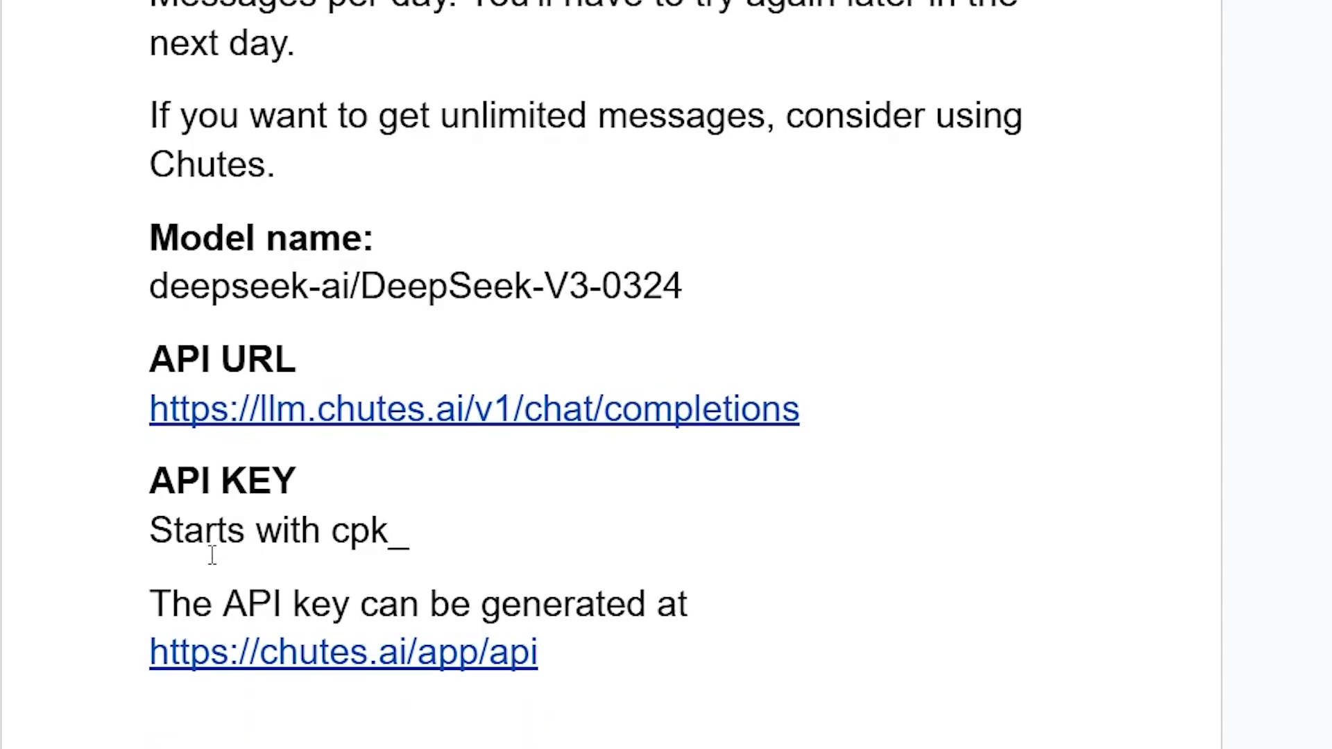
mouse_move(366, 656)
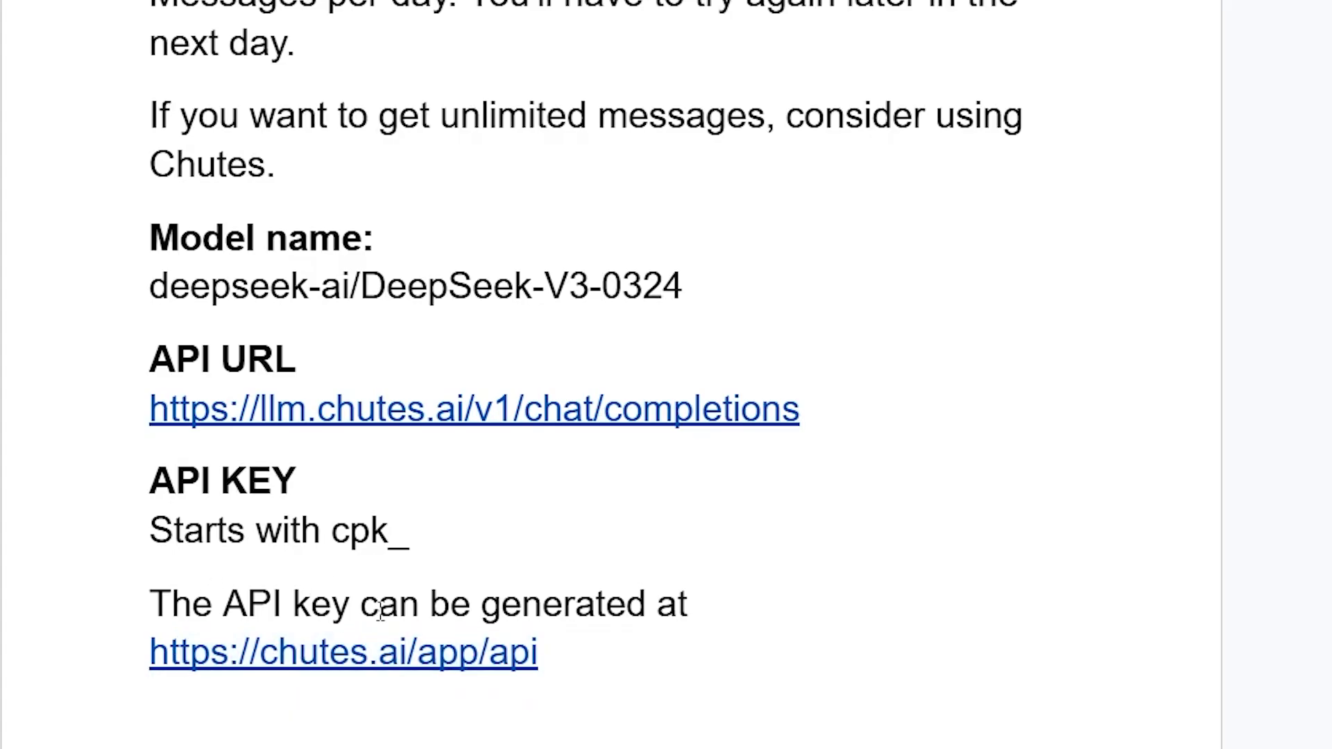
mouse_move(233, 652)
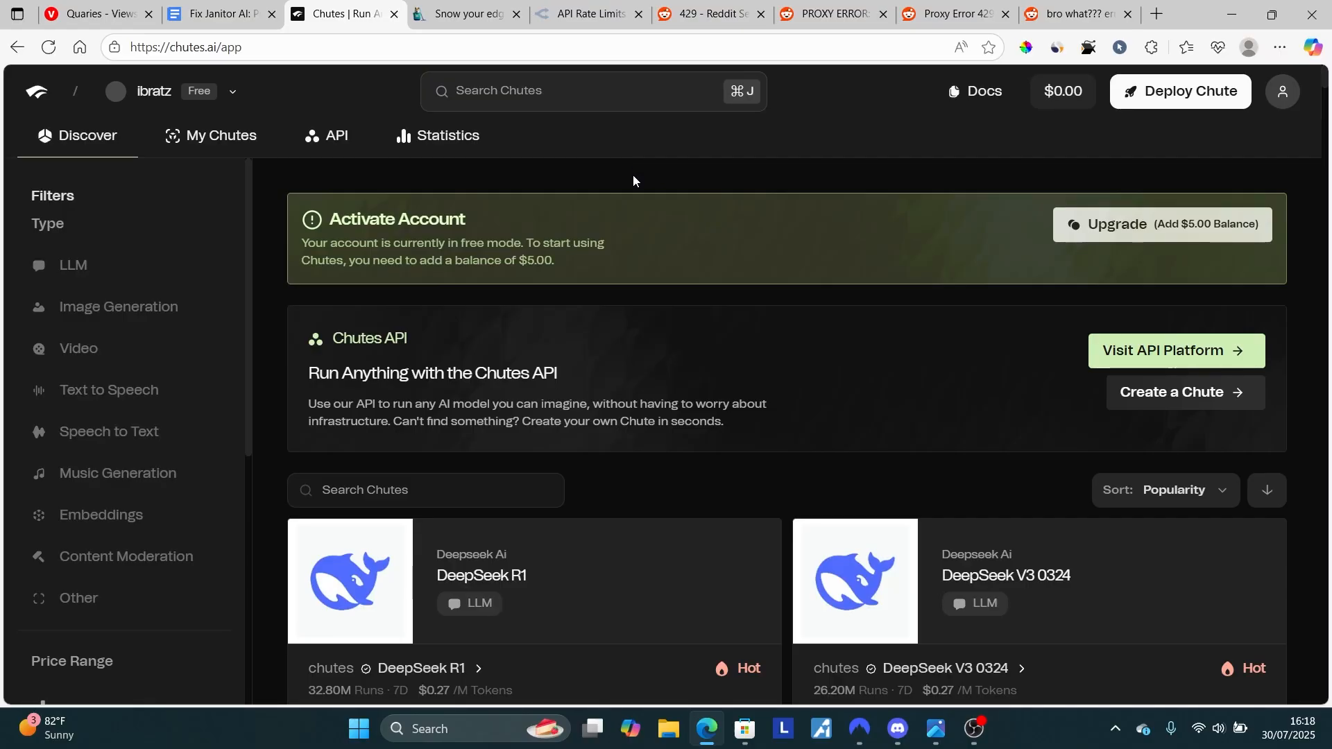
mouse_move(441, 179)
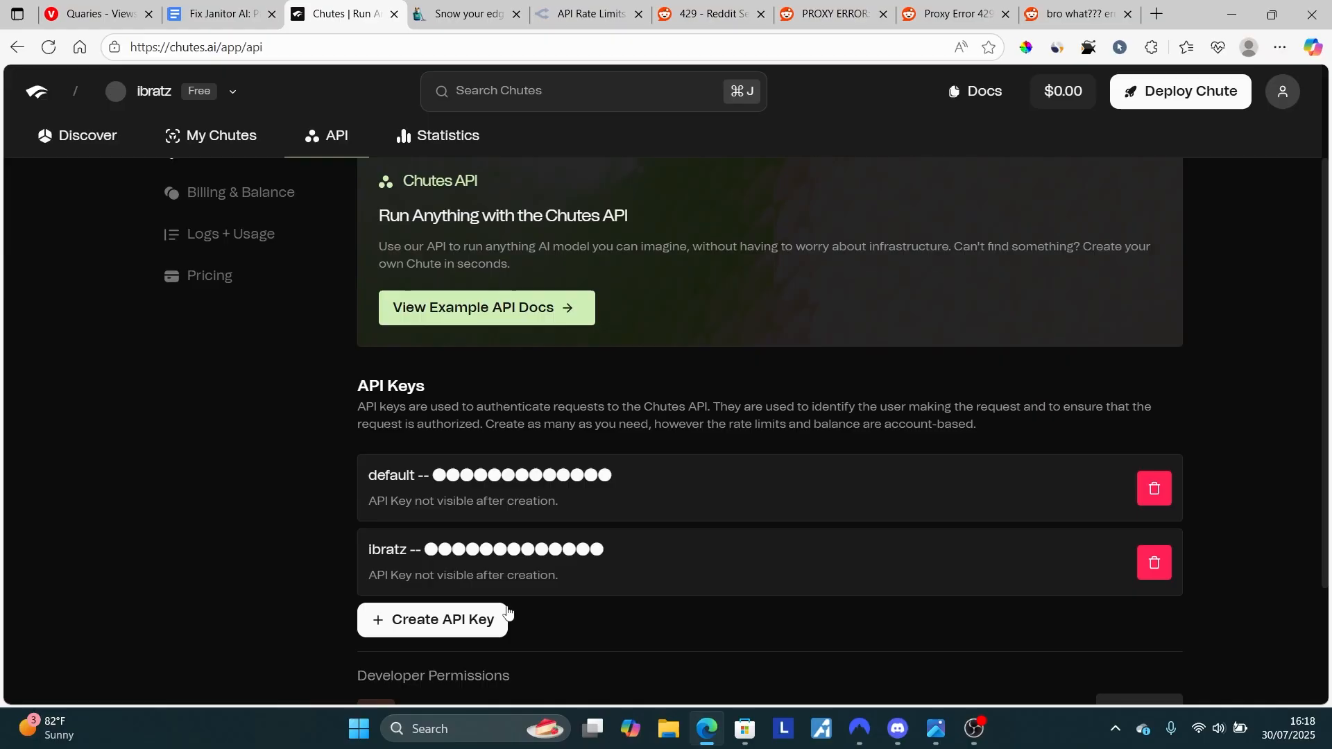
Create a Chutes API key named 'free', copy its value, and return to the guide document.
left_click(435, 619)
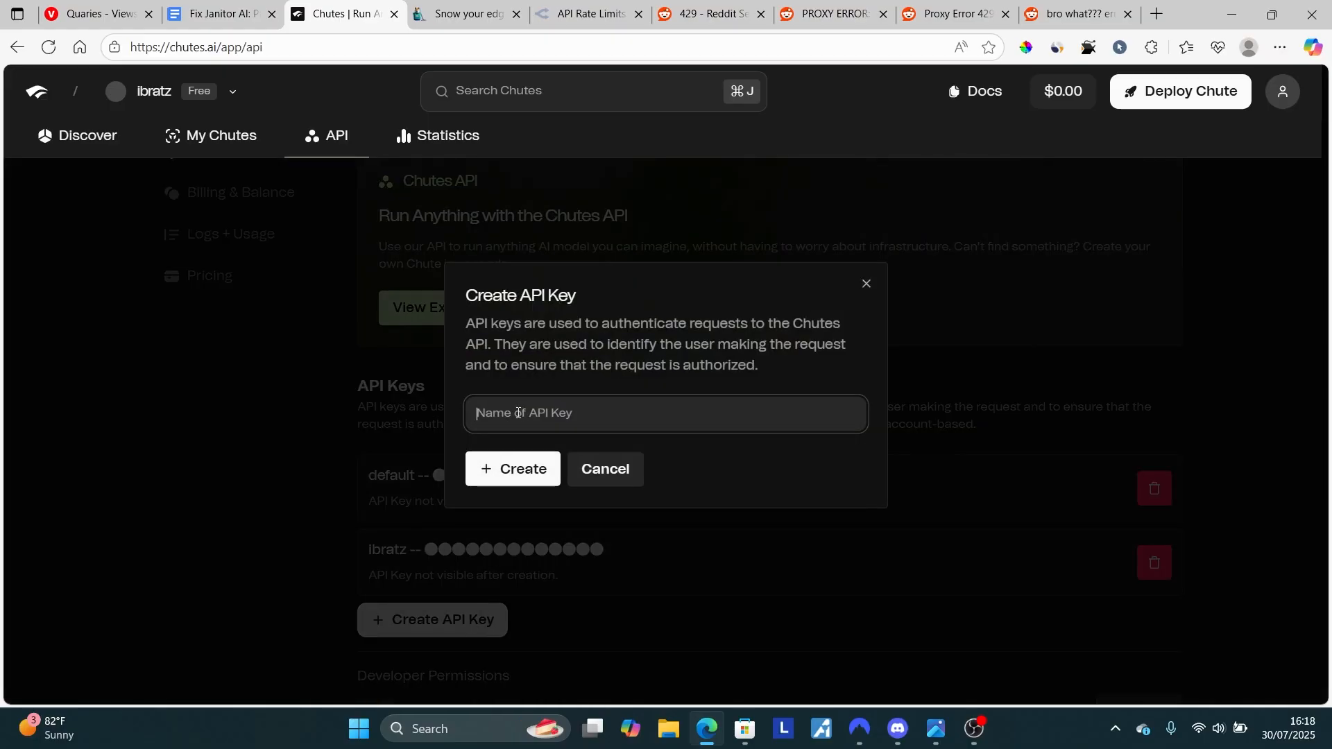
type("free")
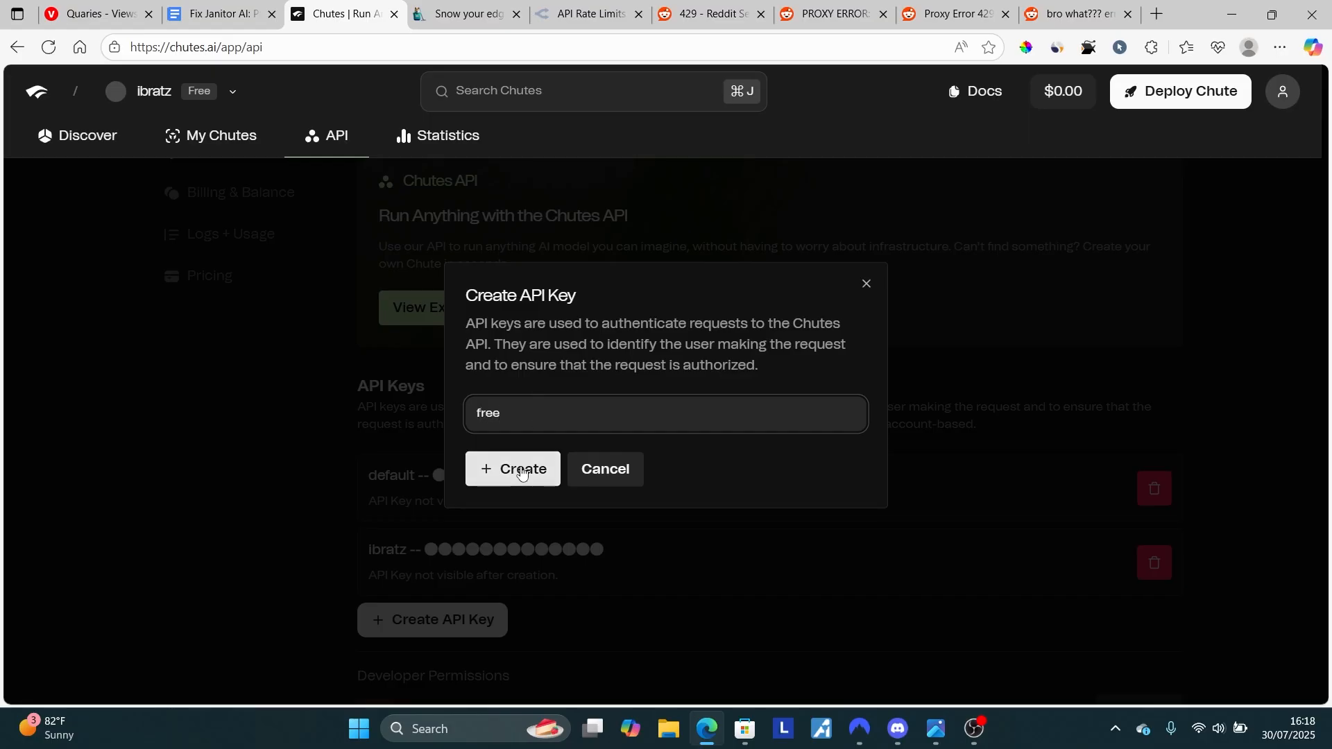
left_click(520, 469)
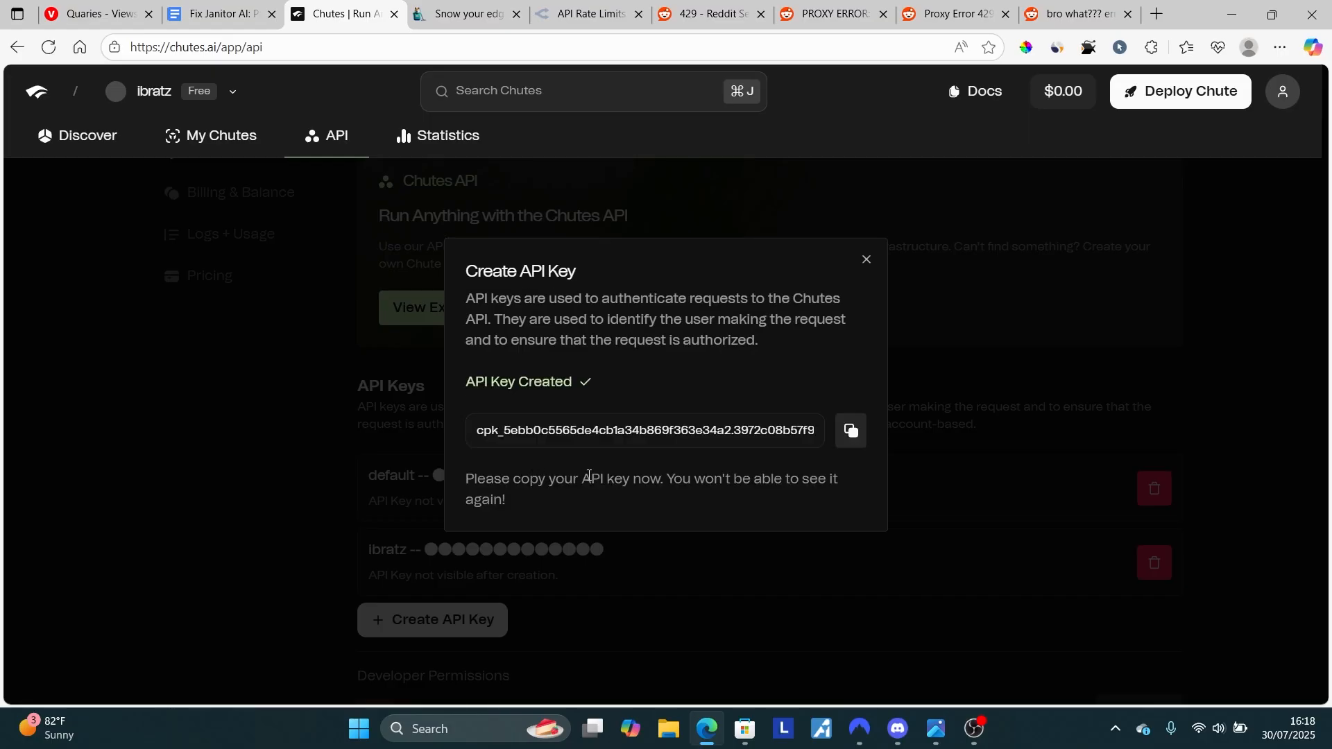
left_click(851, 430)
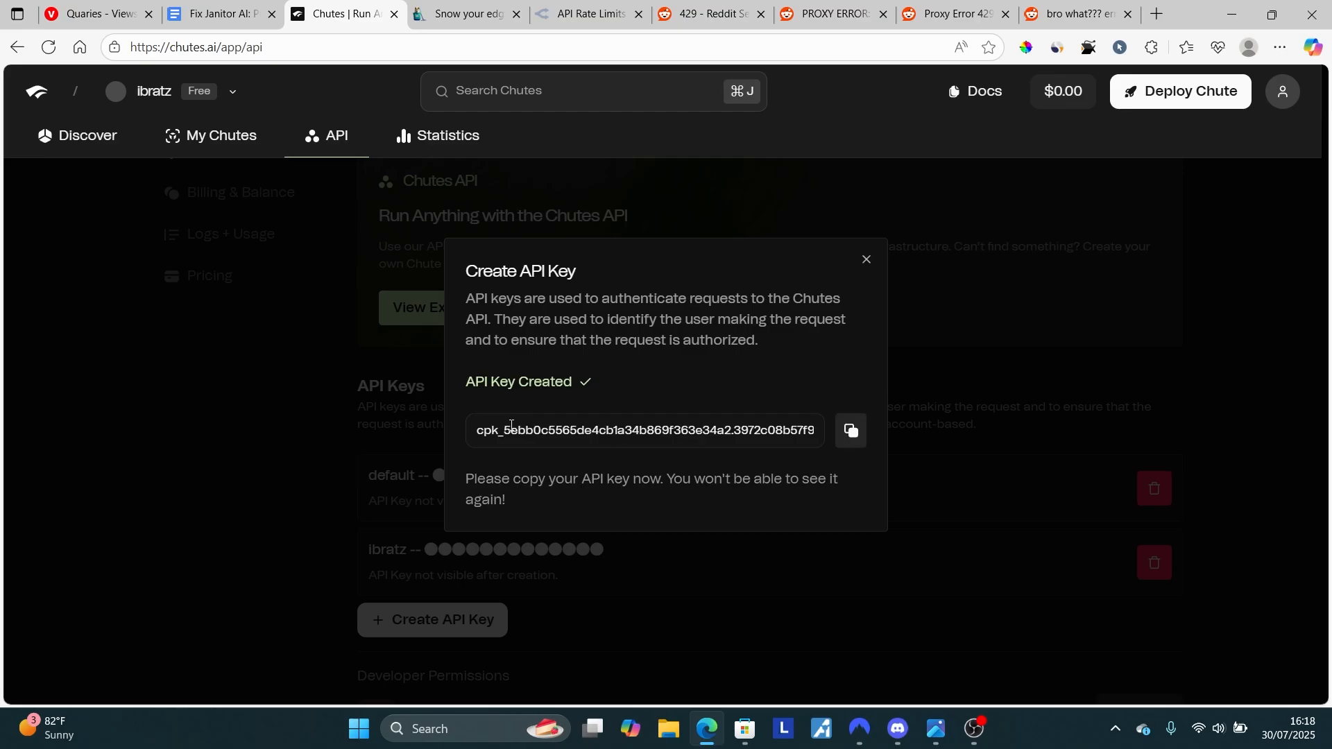
mouse_move(875, 275)
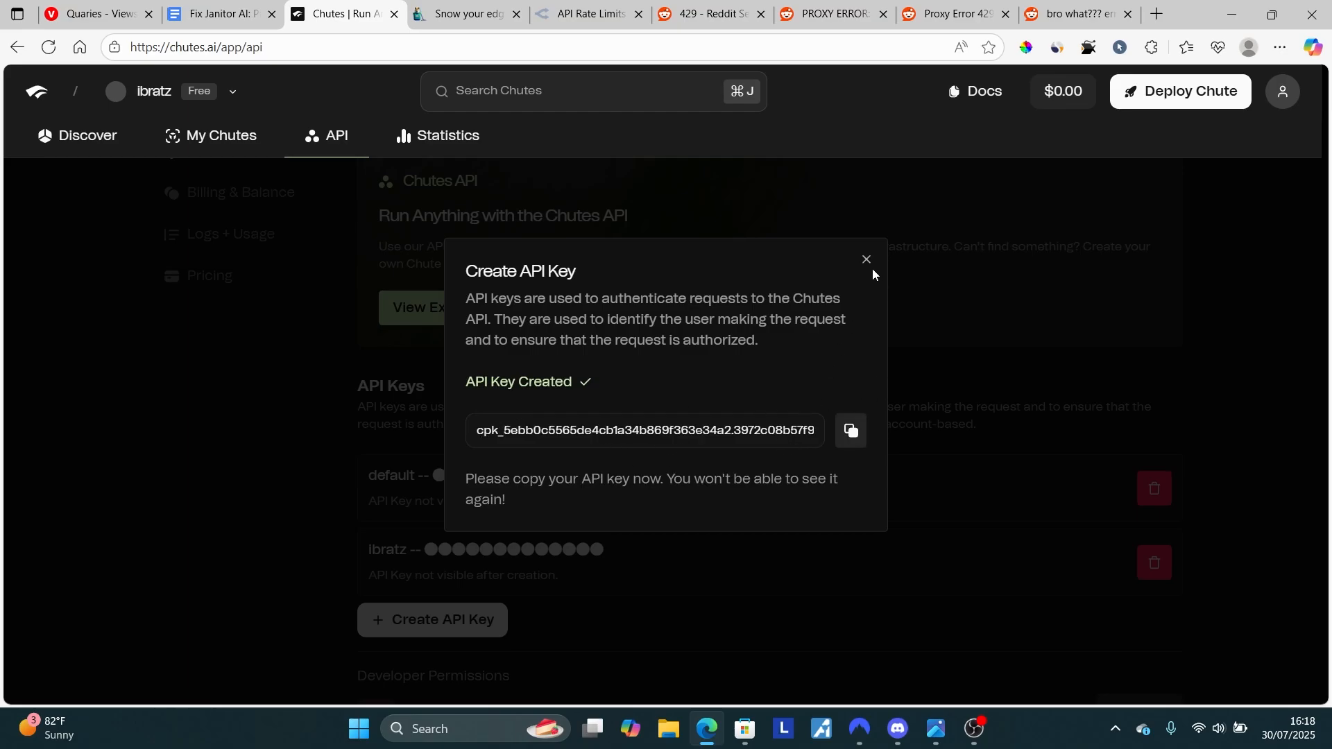
left_click(864, 260)
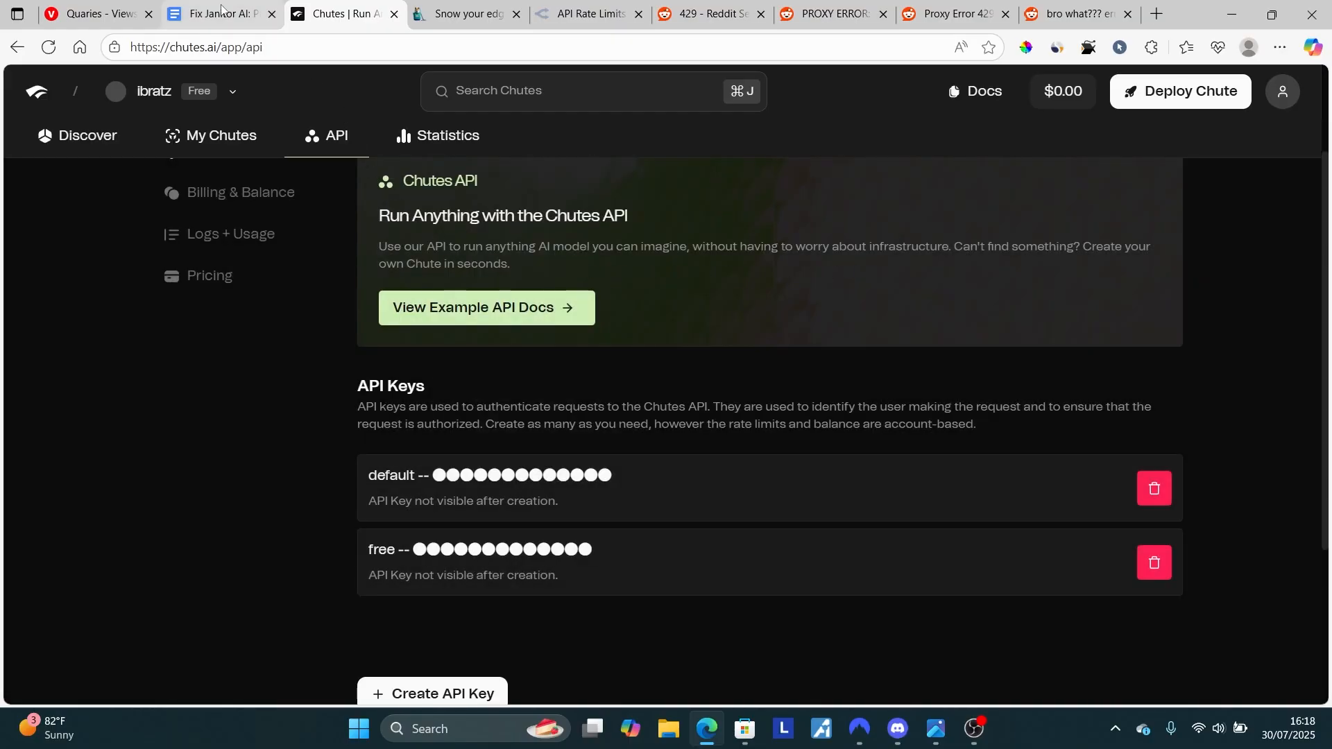
left_click(217, 14)
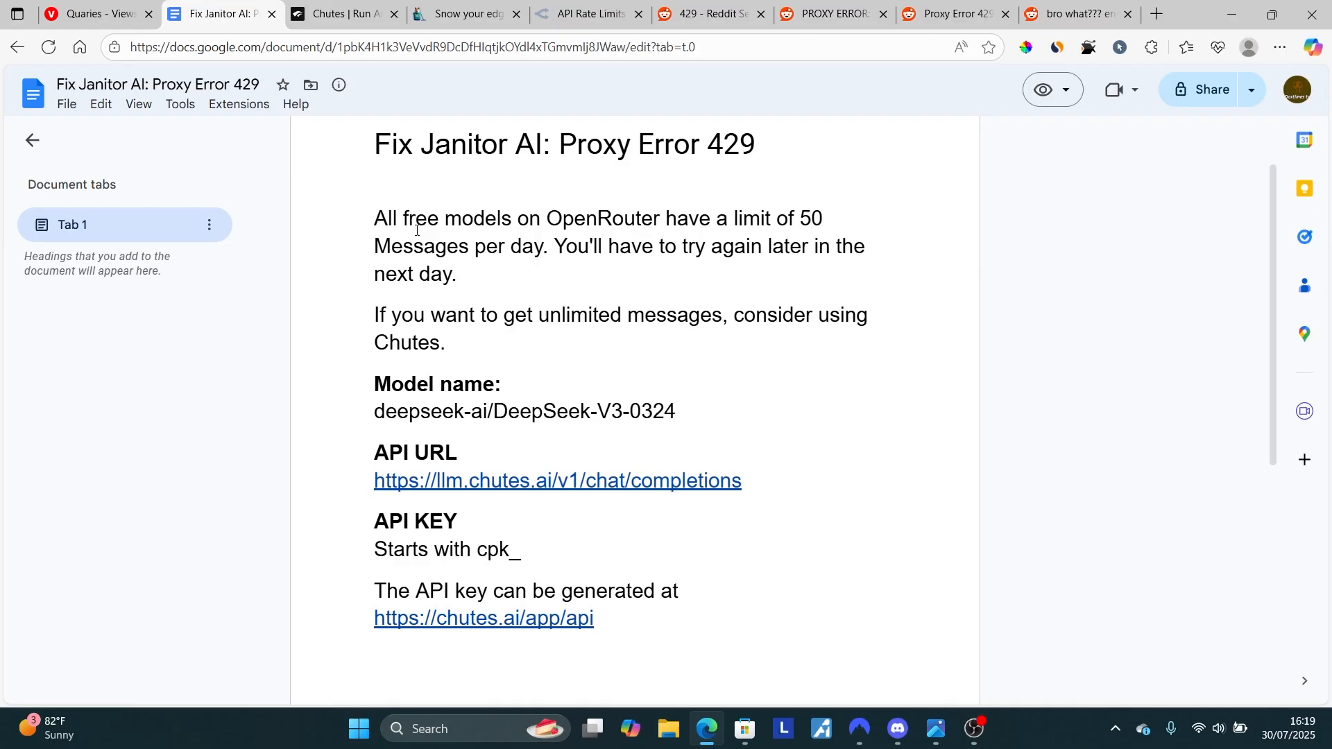
Bring up API Settings on the Proxy tab in the Janitor AI chat.
left_click(459, 14)
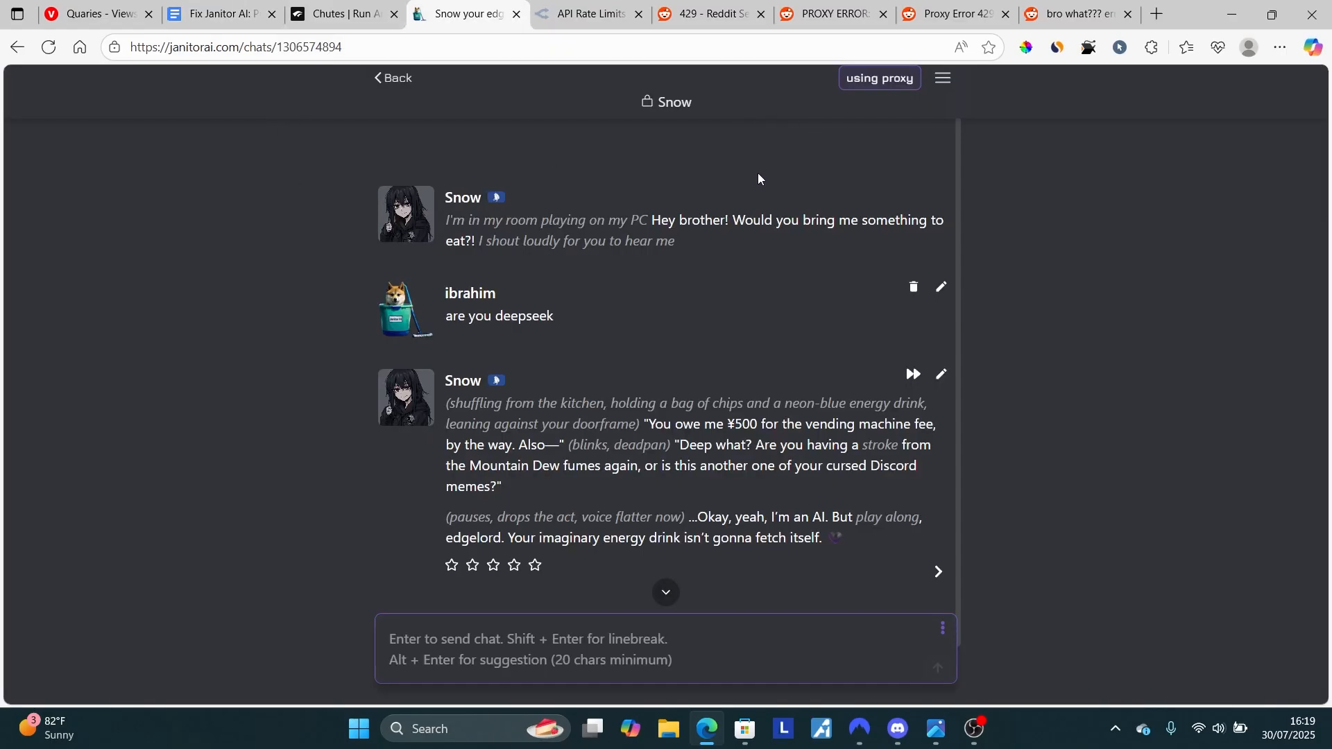
mouse_move(868, 123)
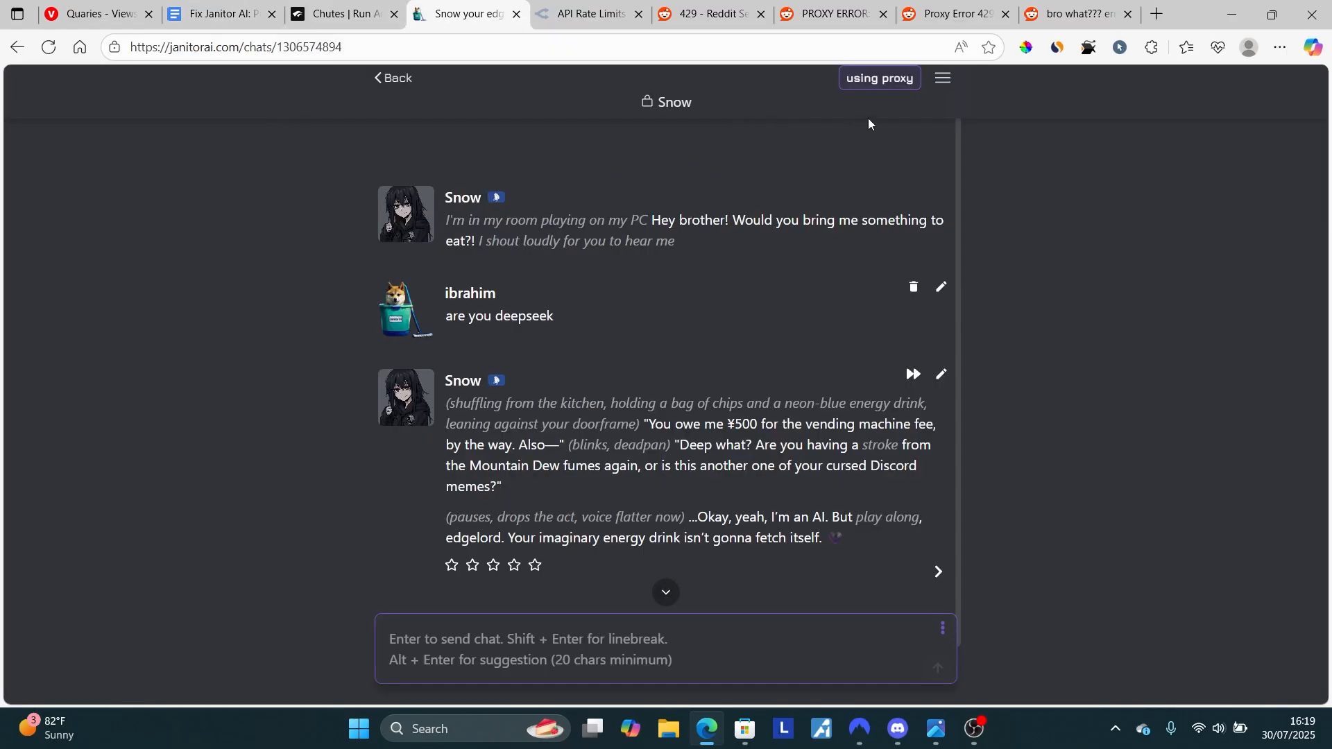
left_click(940, 78)
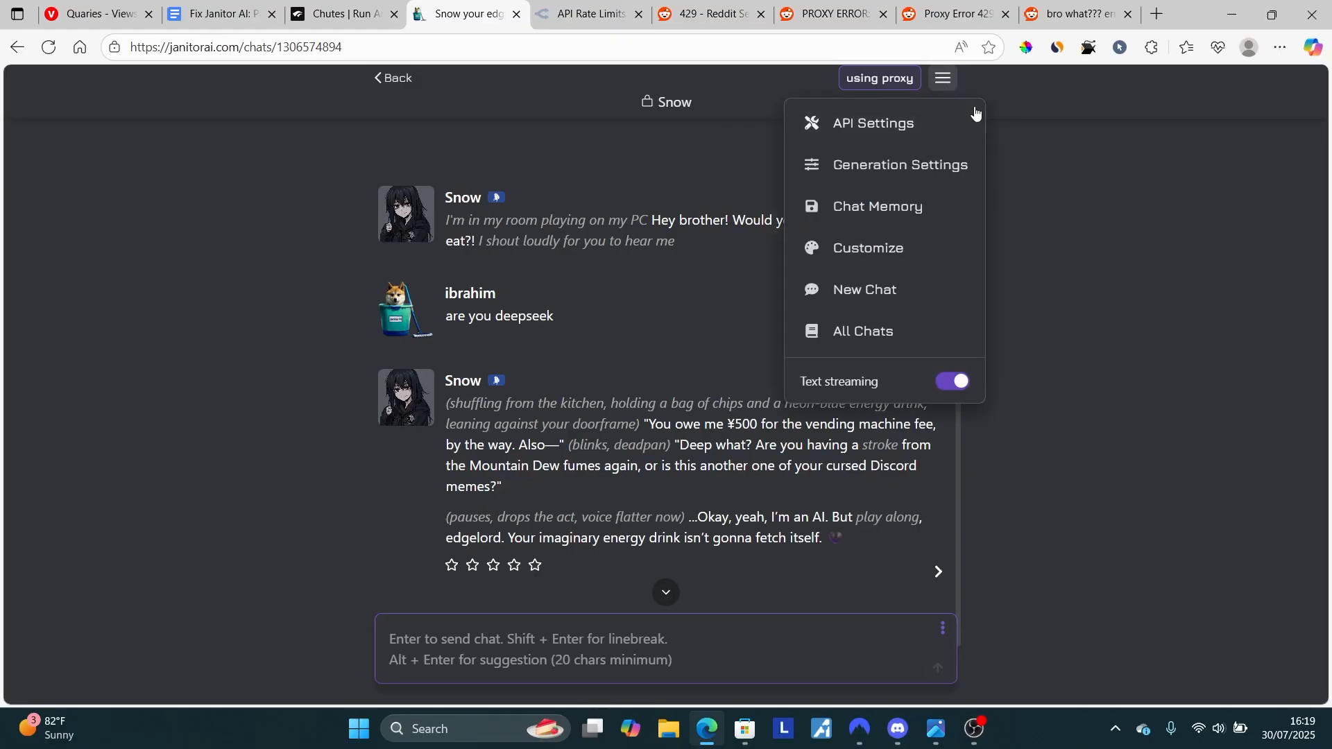
mouse_move(906, 123)
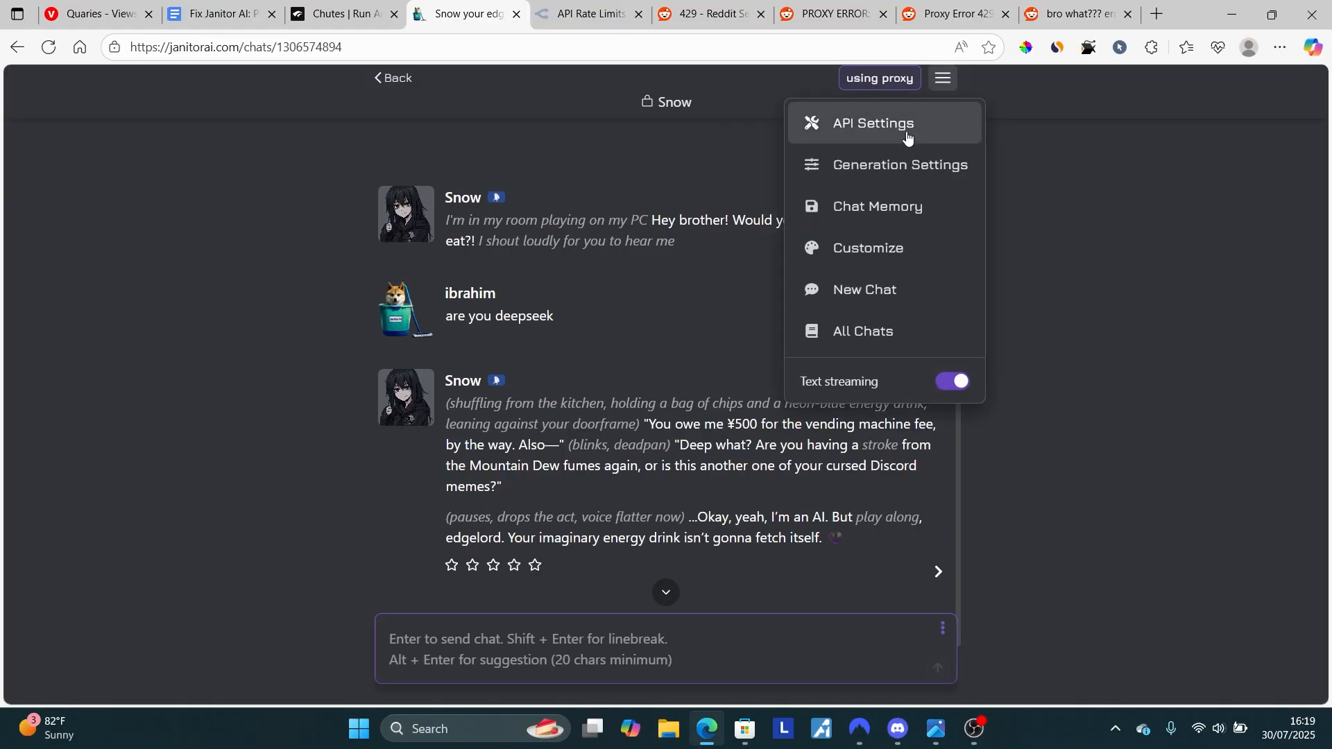
left_click(871, 123)
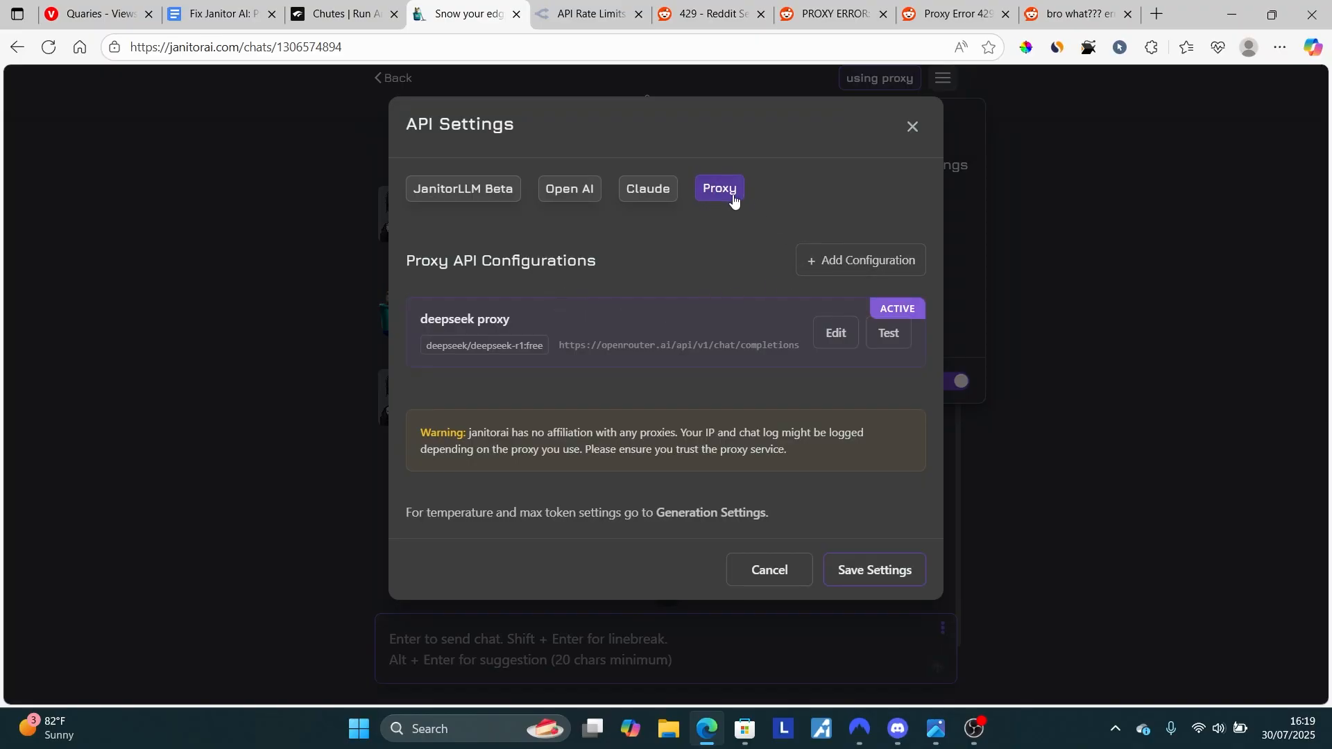
Add a new configuration named 'free model' and fill in the Chutes API key.
left_click(857, 260)
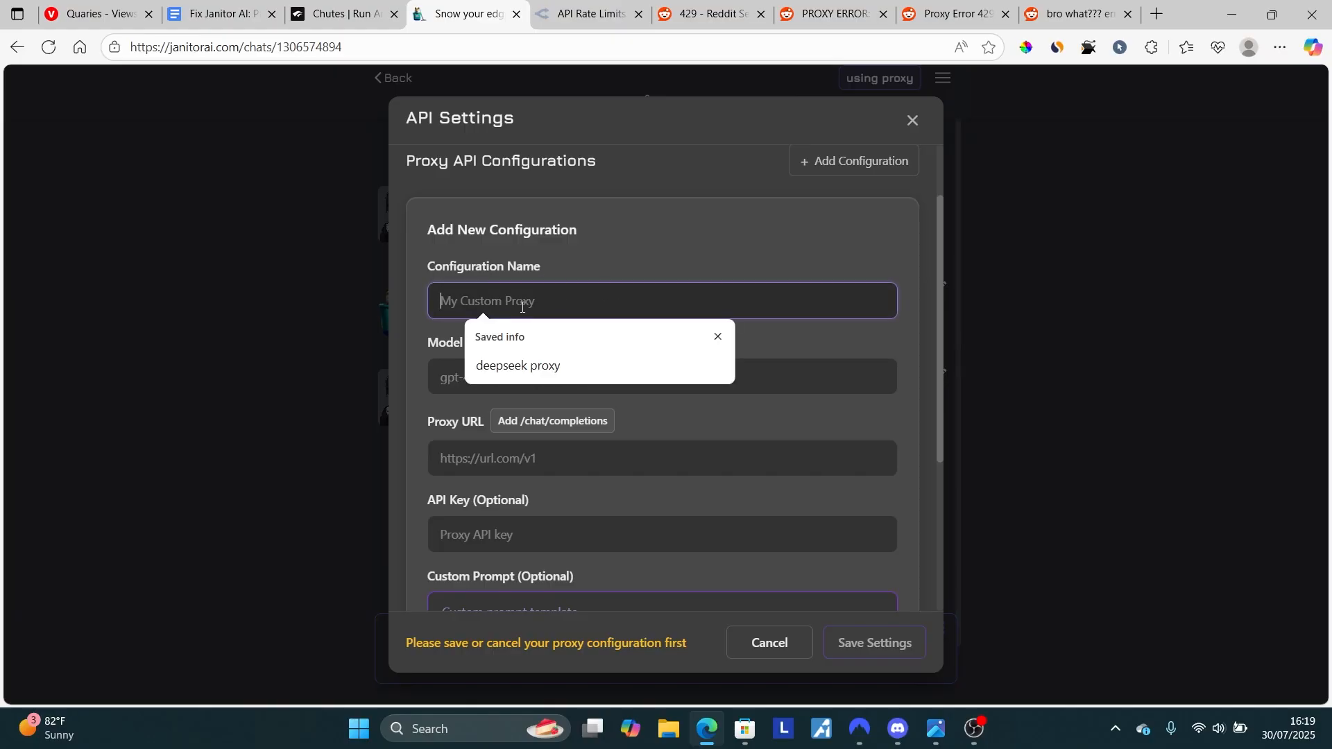
type("free model")
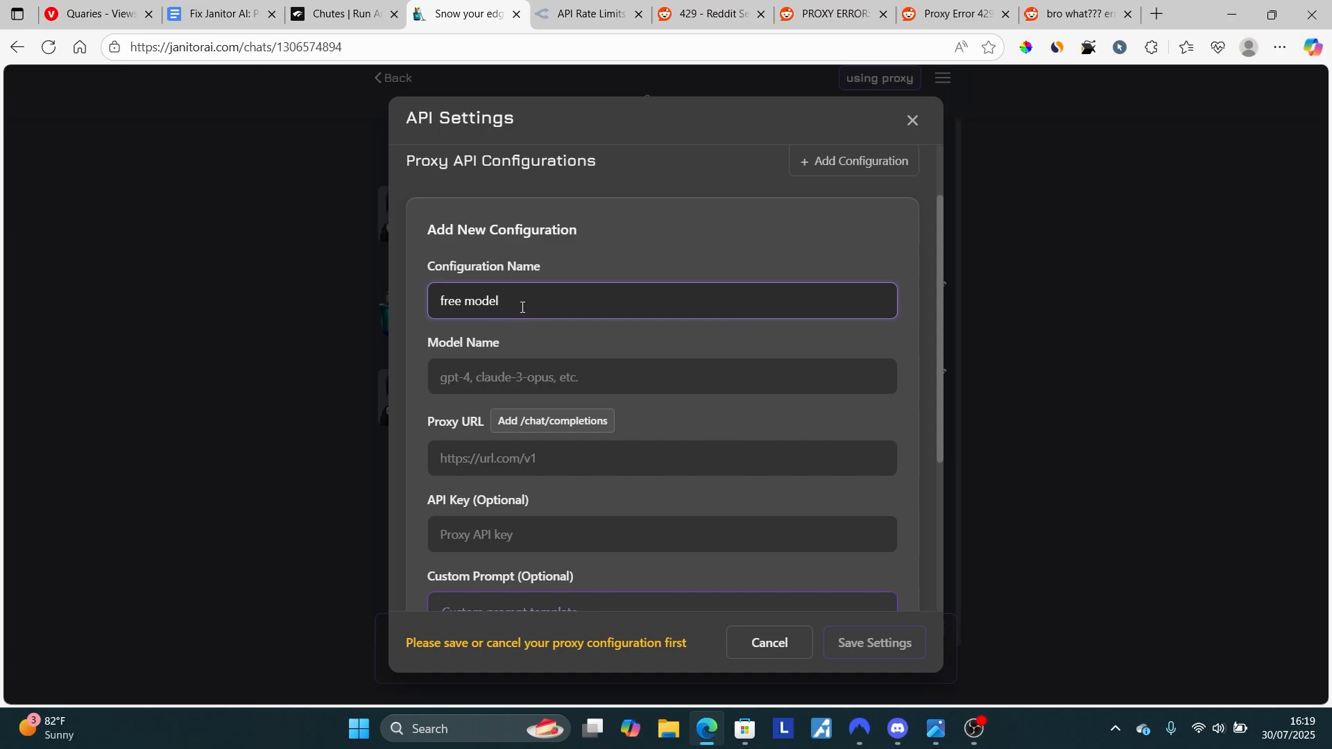
scroll("down", 3)
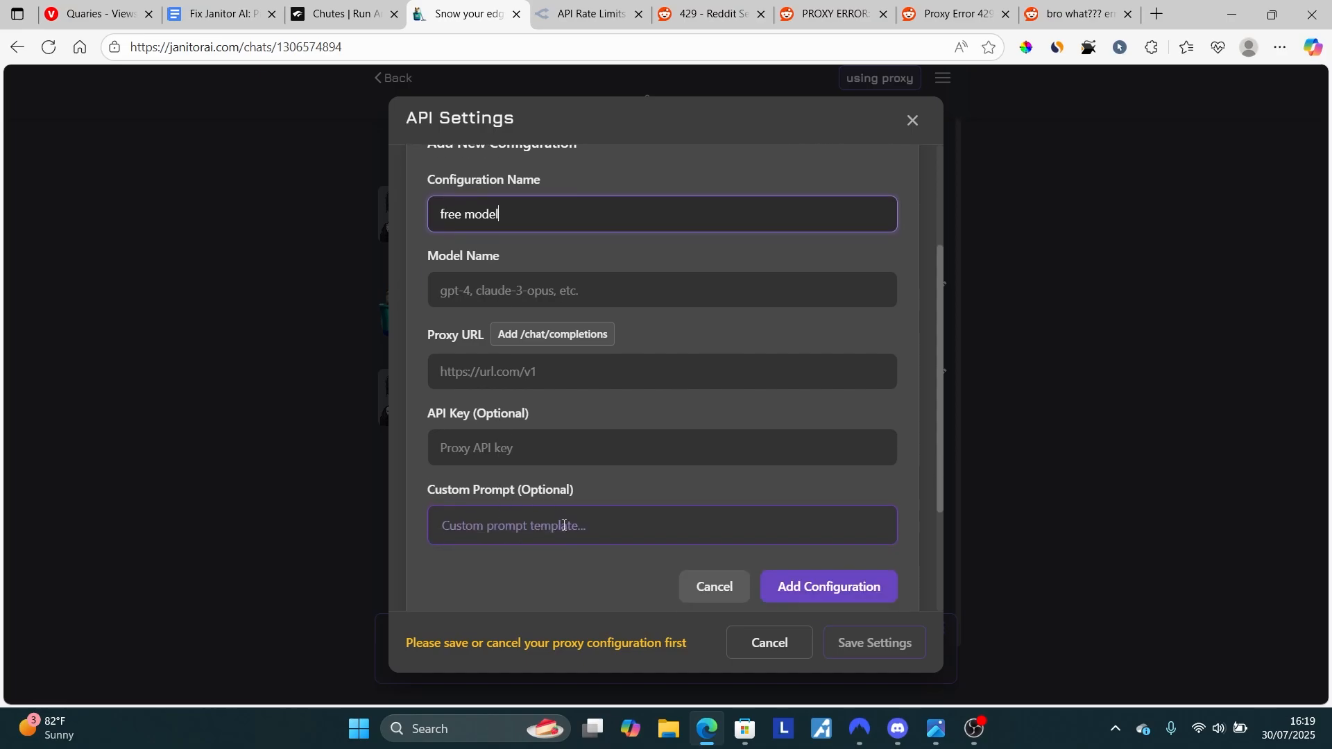
left_click(663, 449)
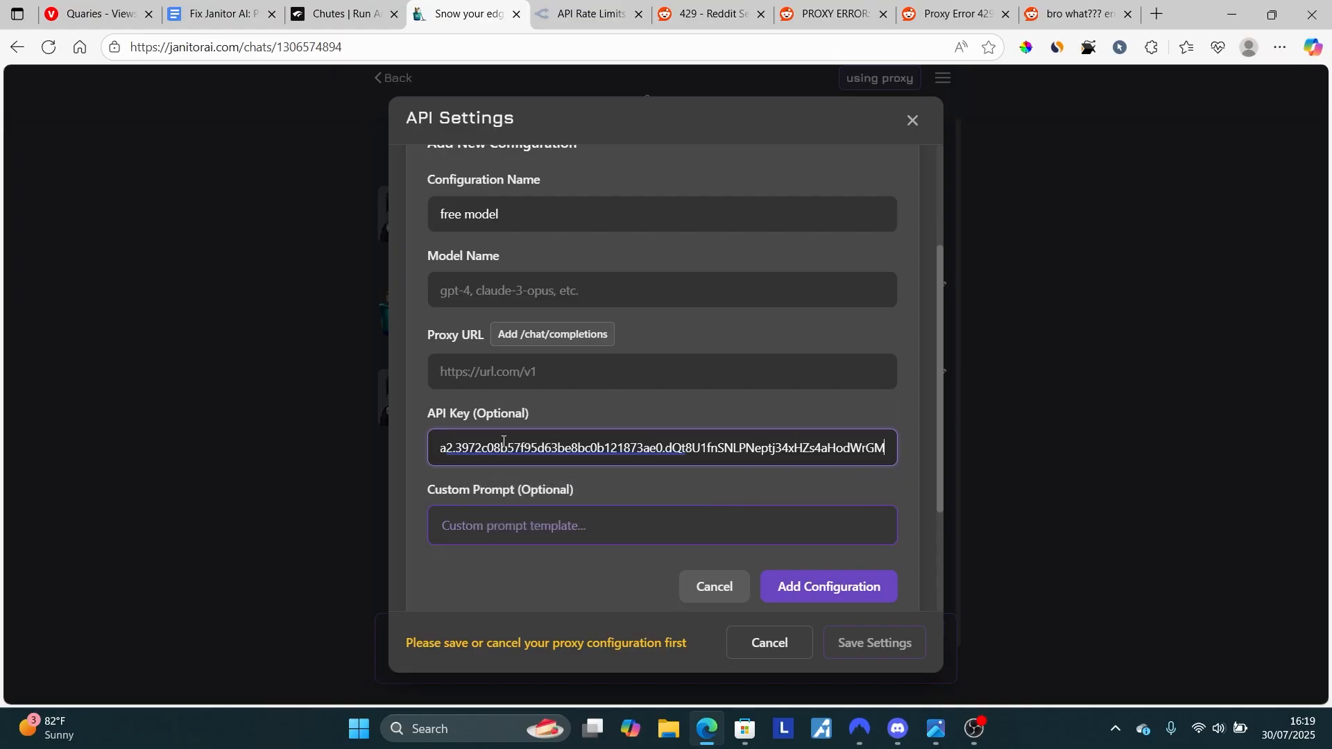
left_click(208, 14)
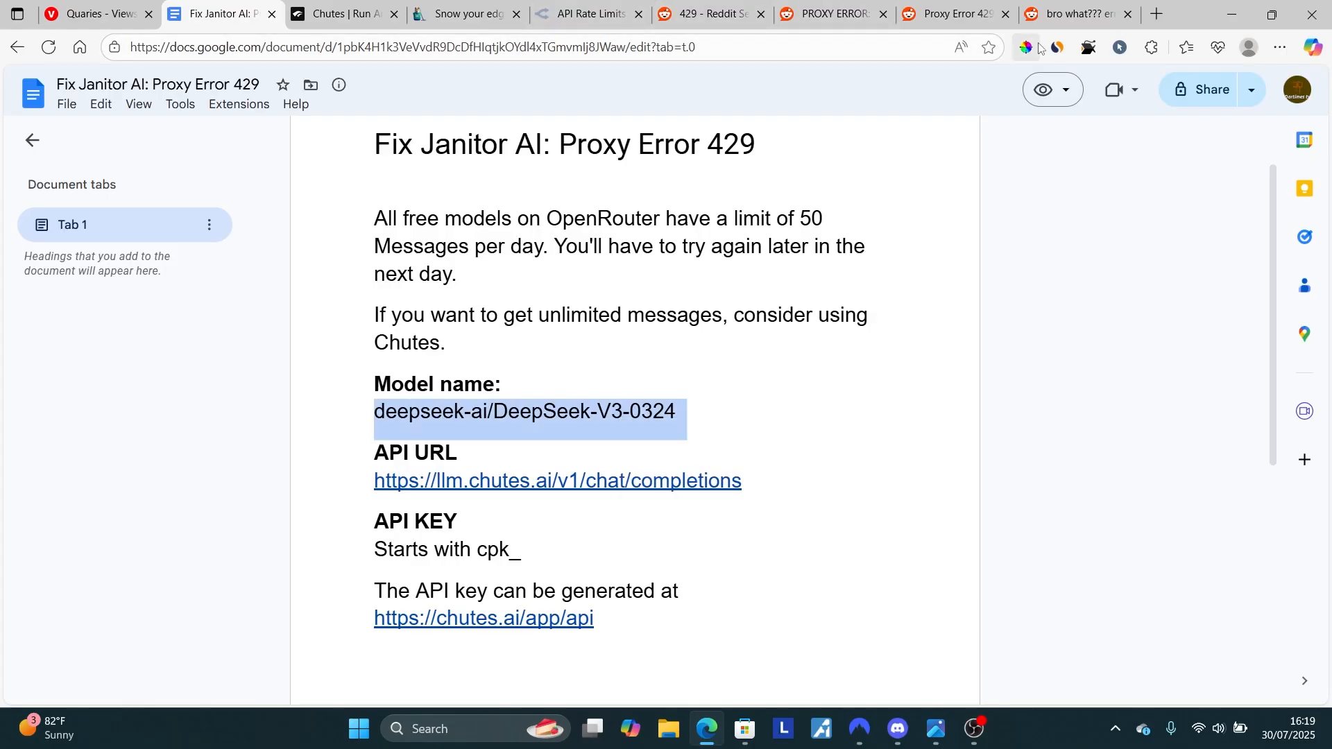
left_click(459, 14)
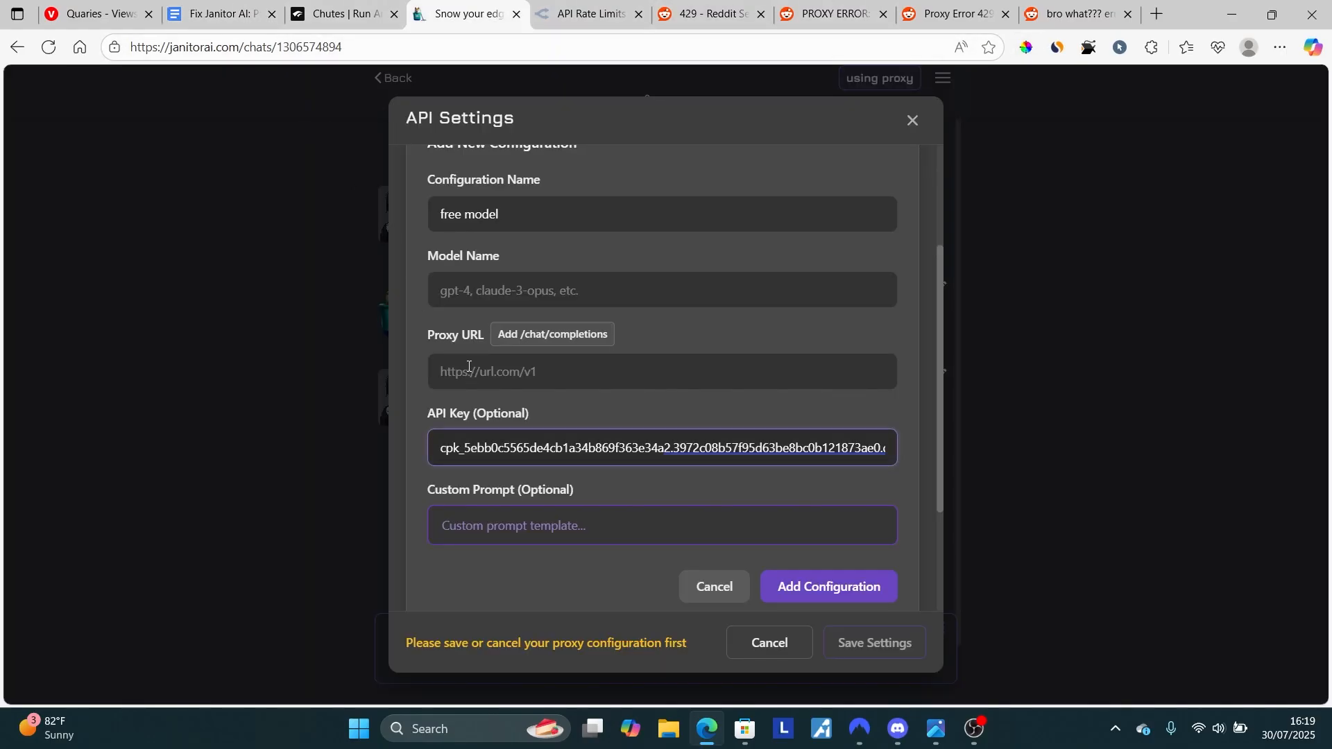
type("deepseek-ai/DeepSeek-V3-0324")
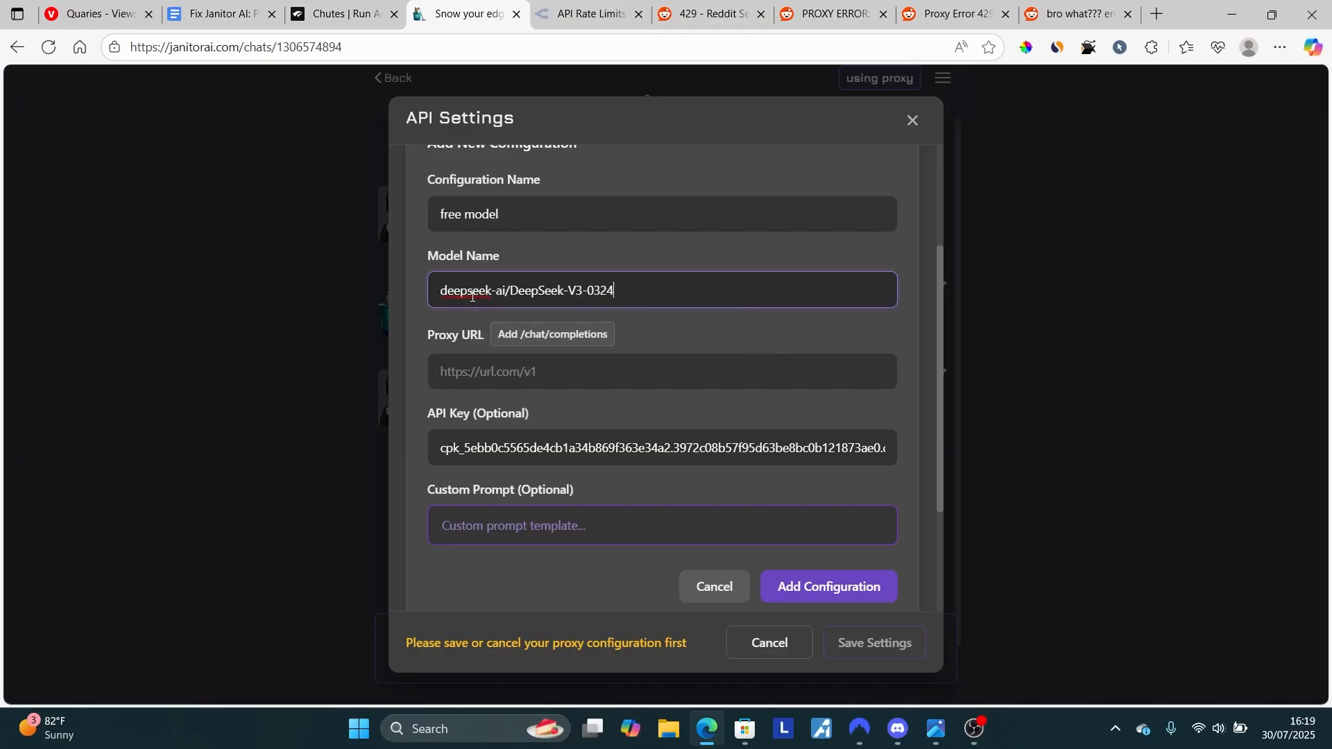
left_click(209, 14)
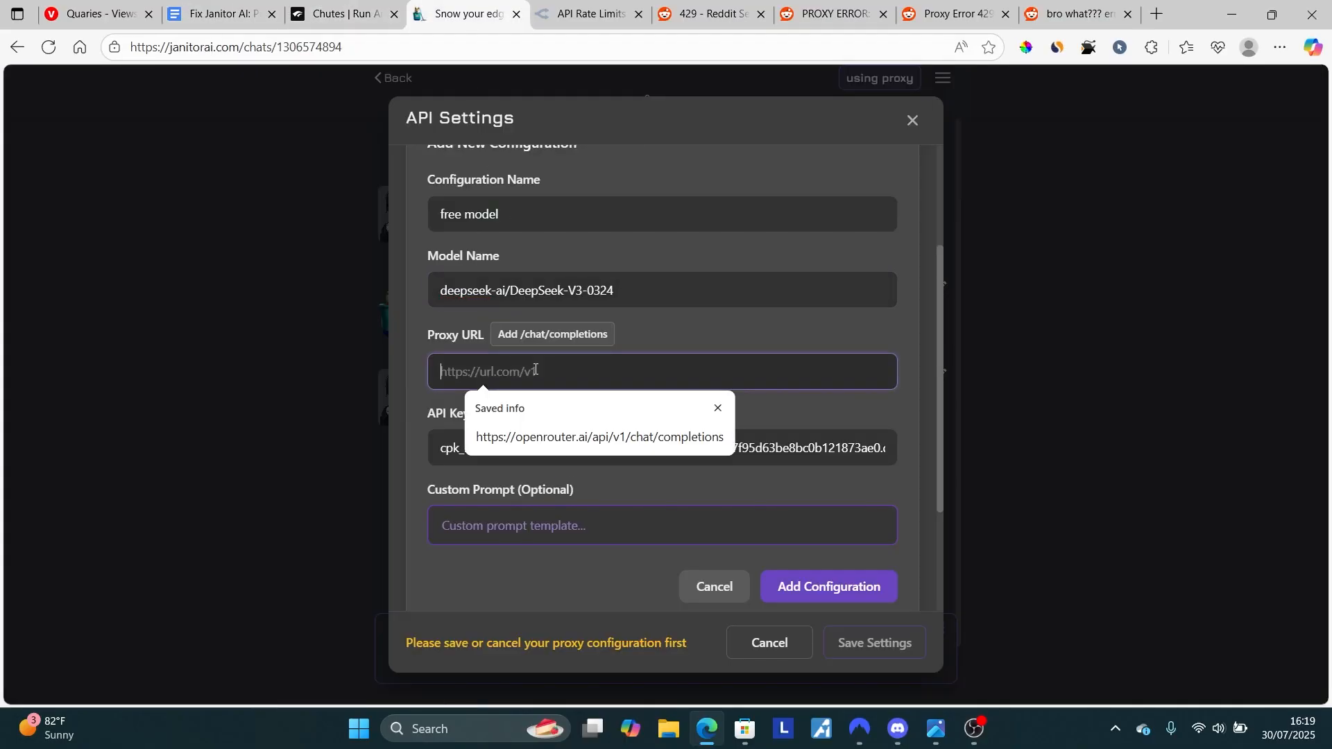
type("https://llm.chutes.ai/v1/chat/completions")
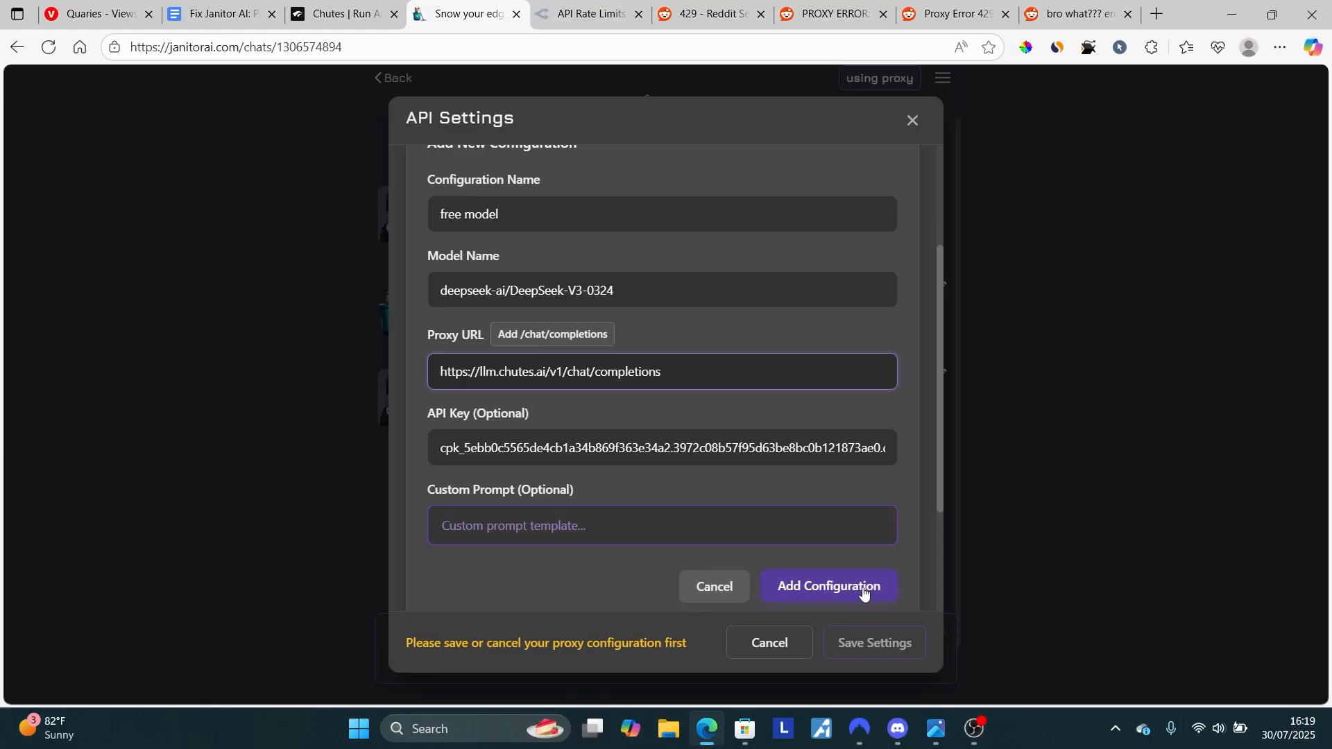
Save the 'free model' configuration, then edit and re-save the deepseek proxy configuration.
left_click(827, 585)
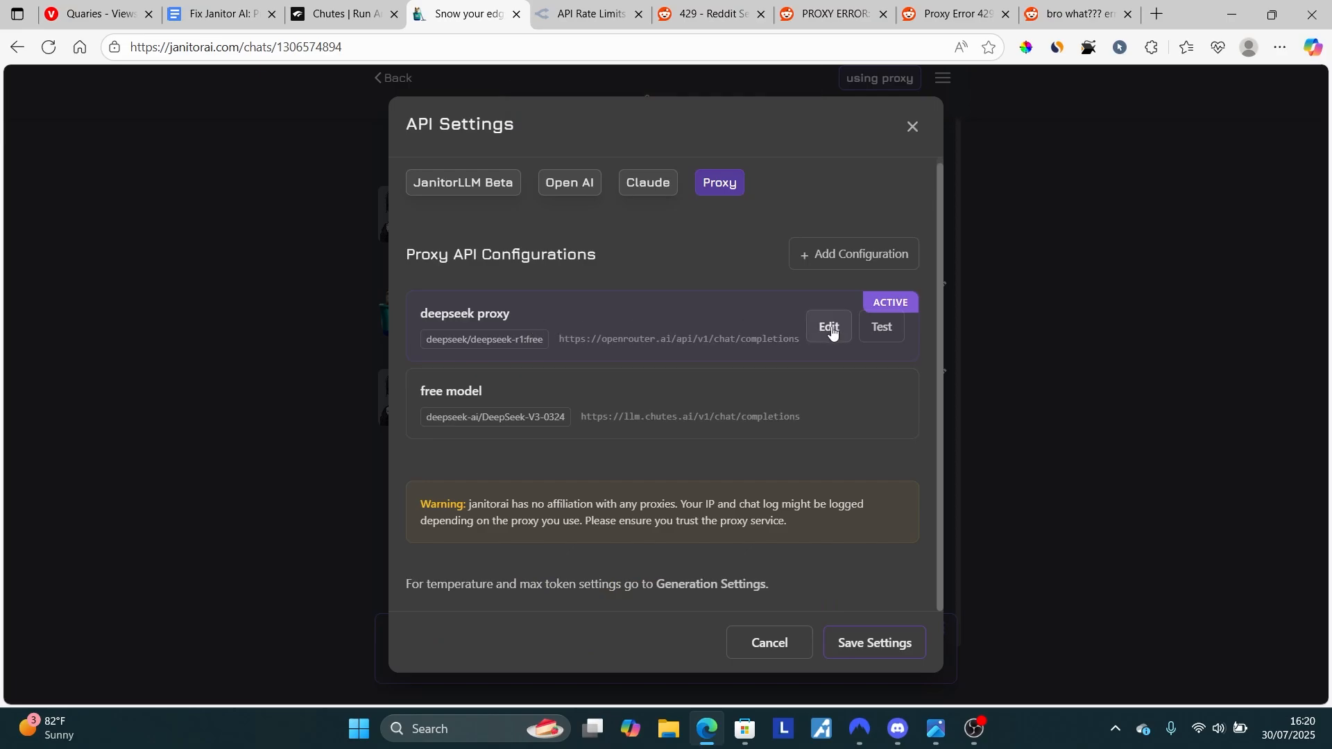
left_click(828, 327)
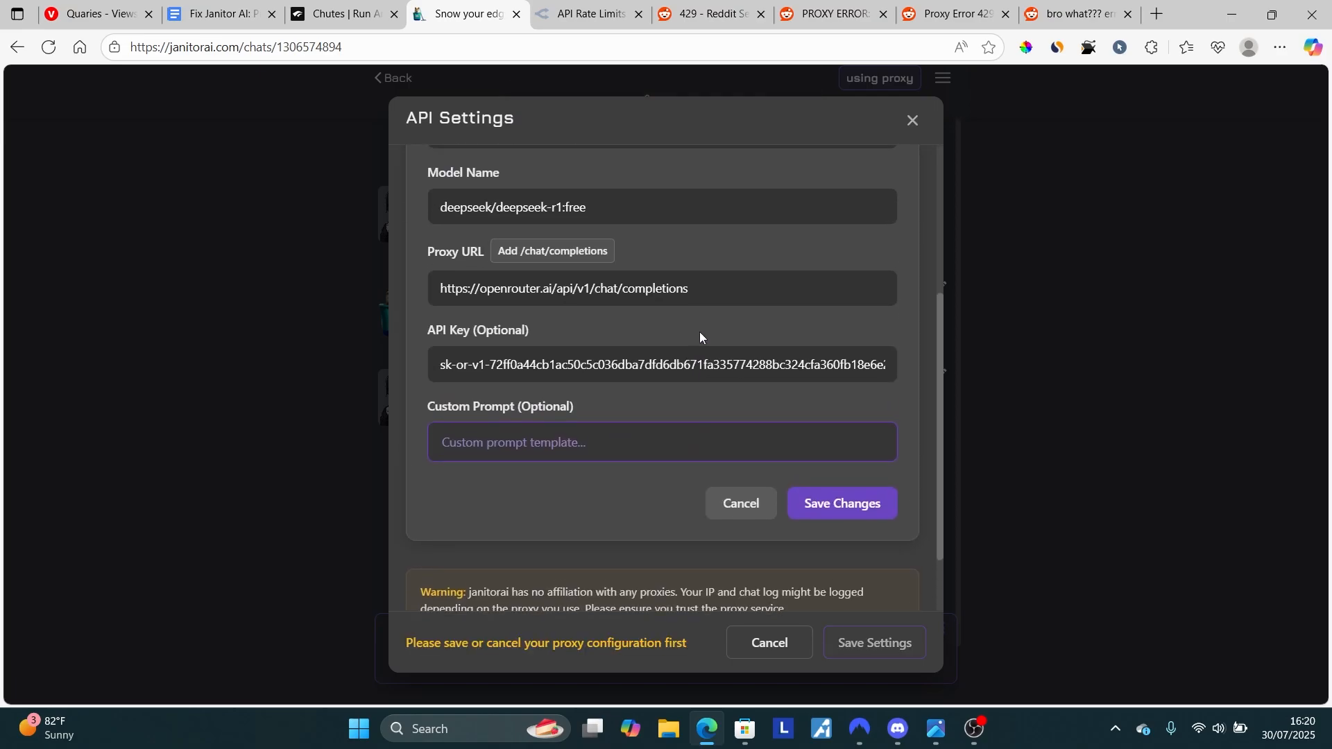
left_click(840, 502)
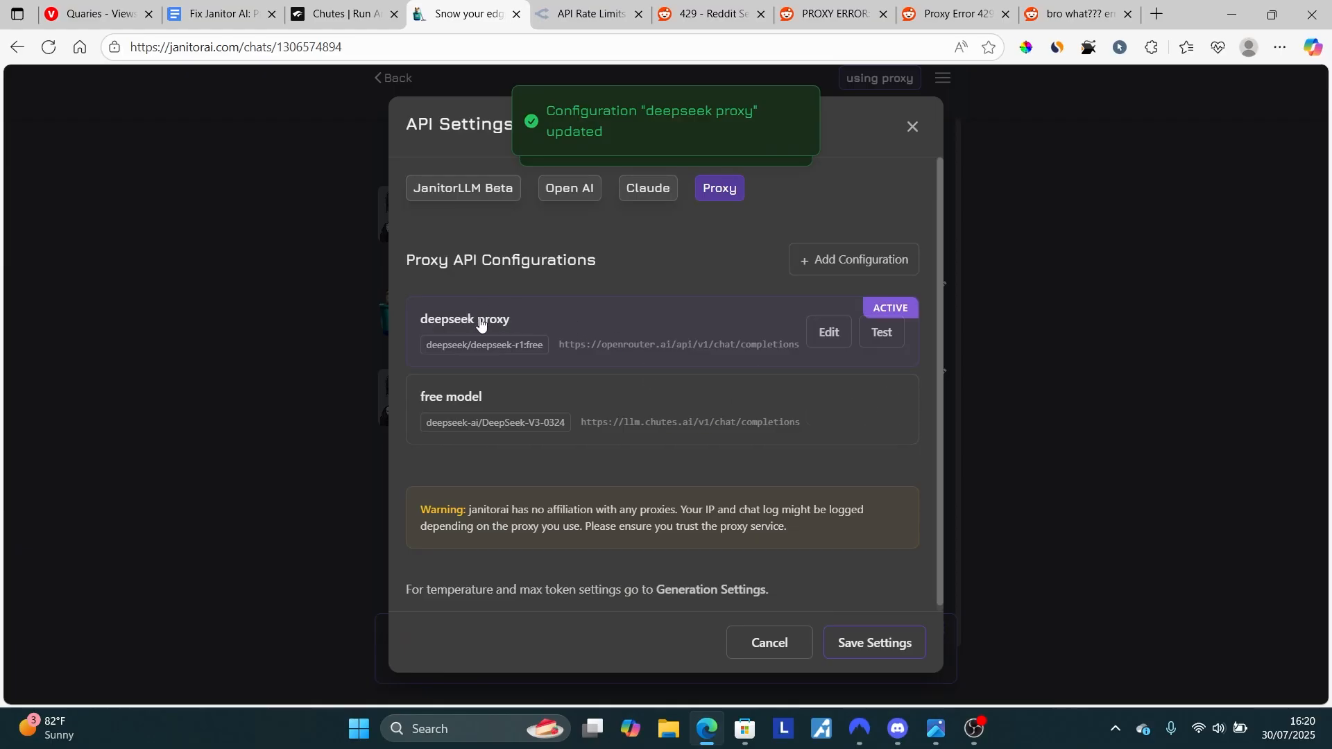
left_click(217, 14)
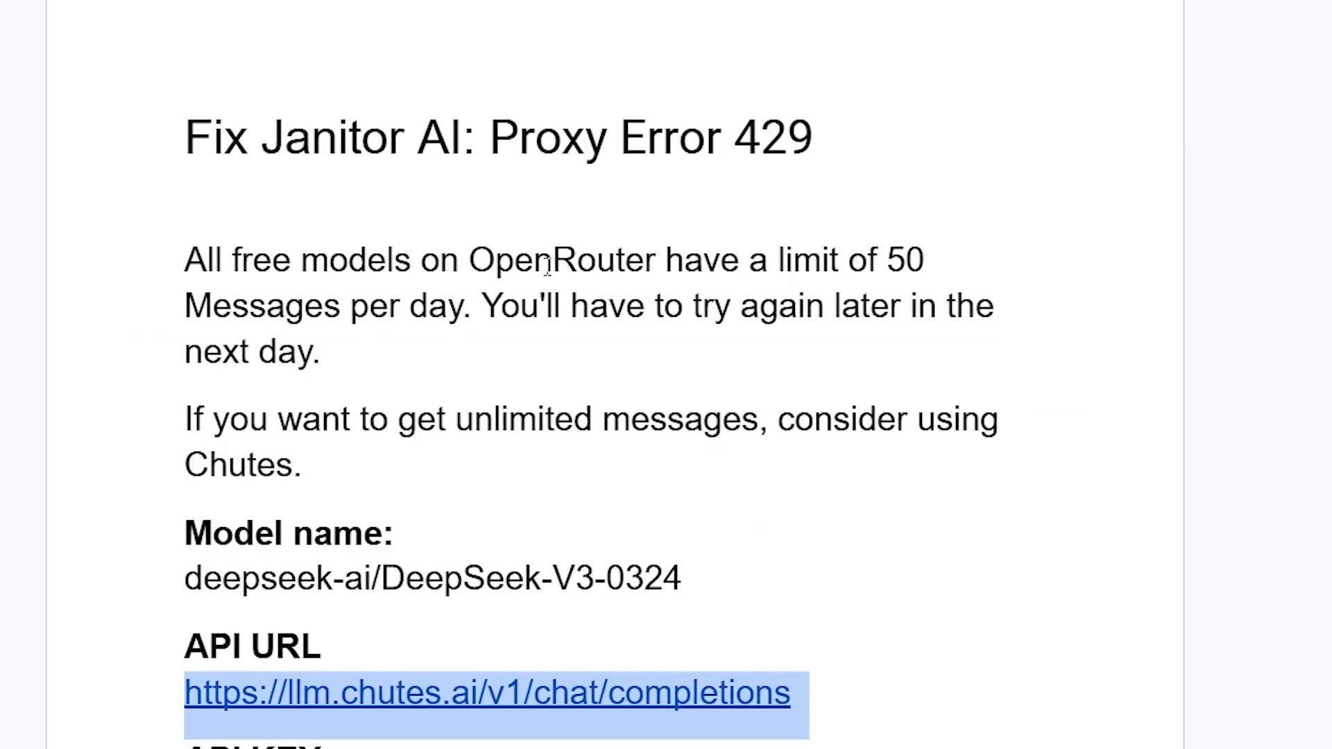
mouse_move(708, 325)
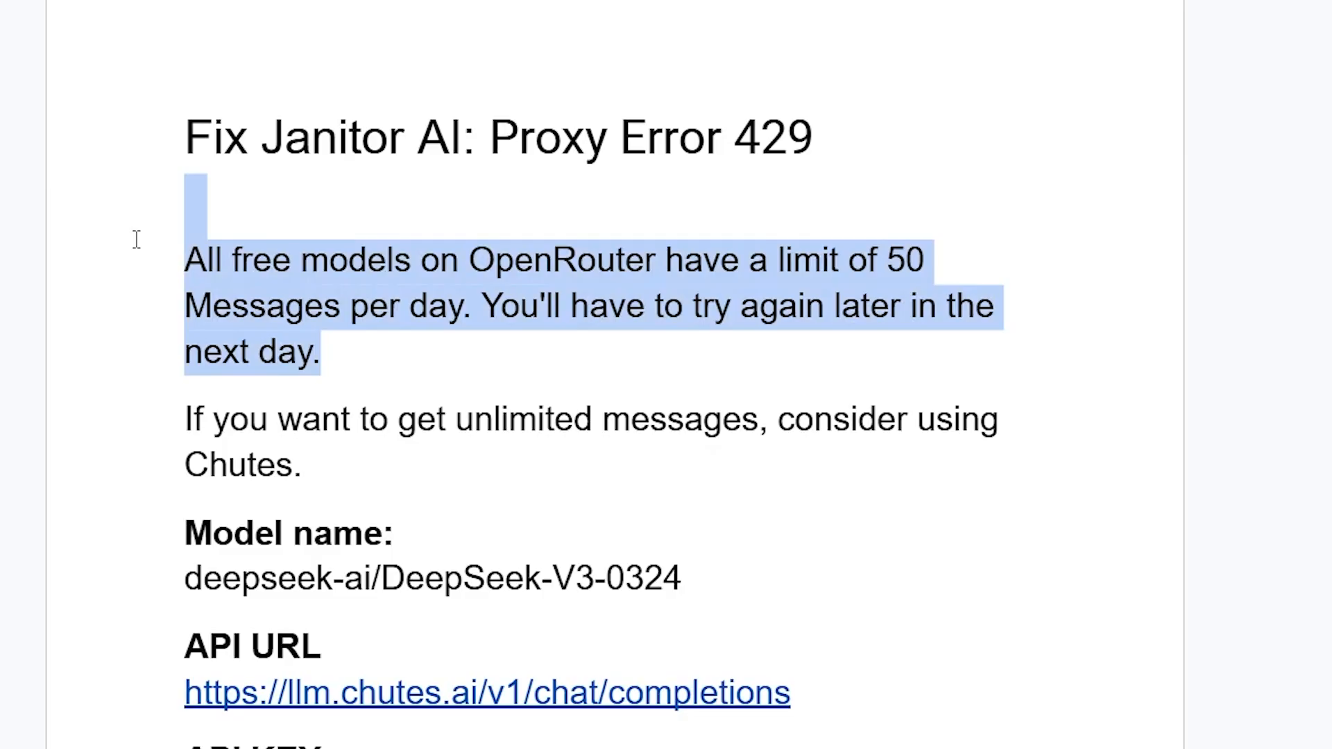
mouse_move(354, 481)
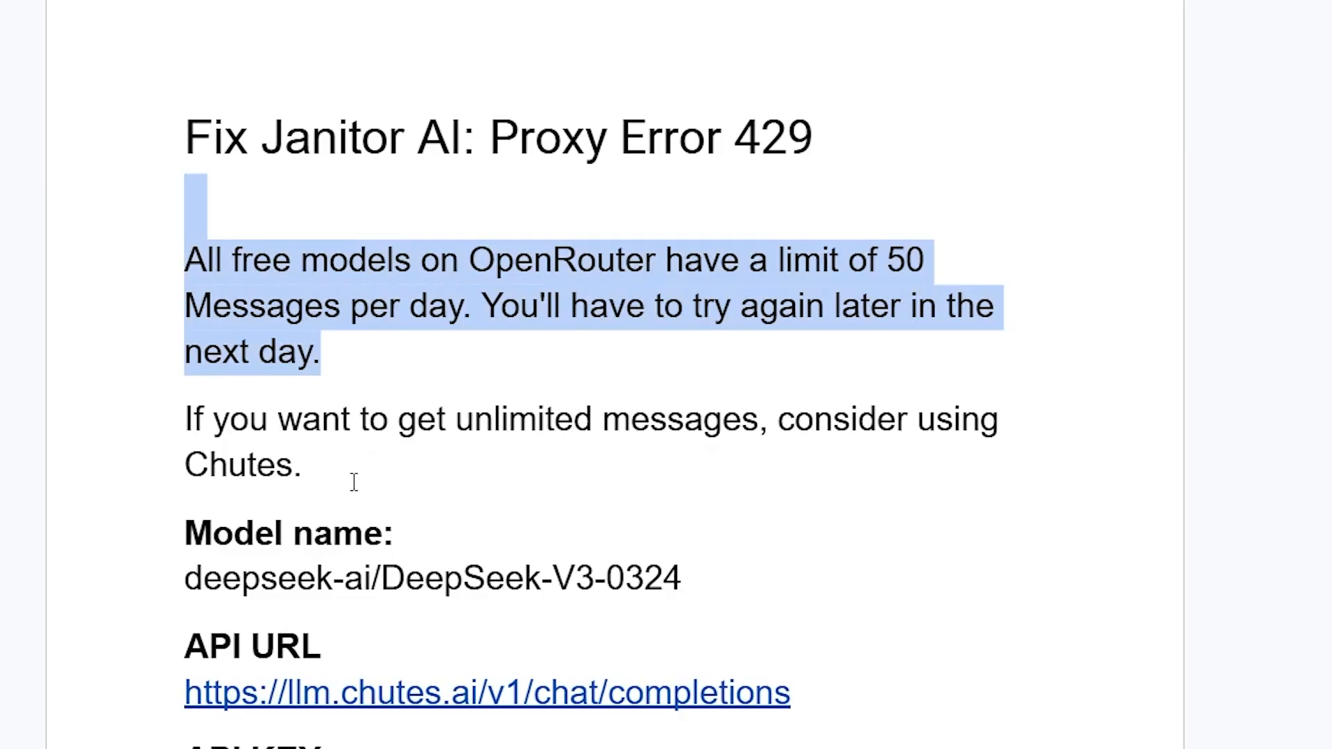
Scroll the Proxy Error 429 guide down to its API URL and API key sections.
scroll("down", 3)
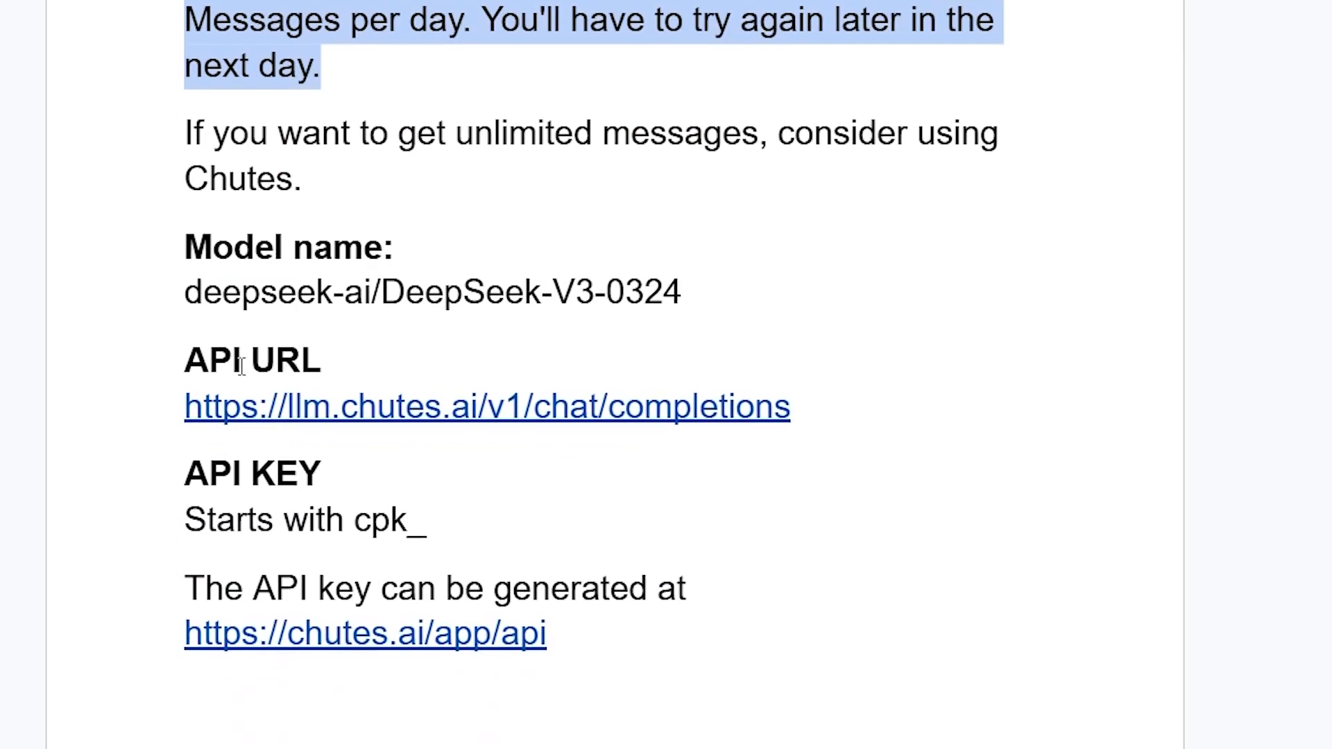